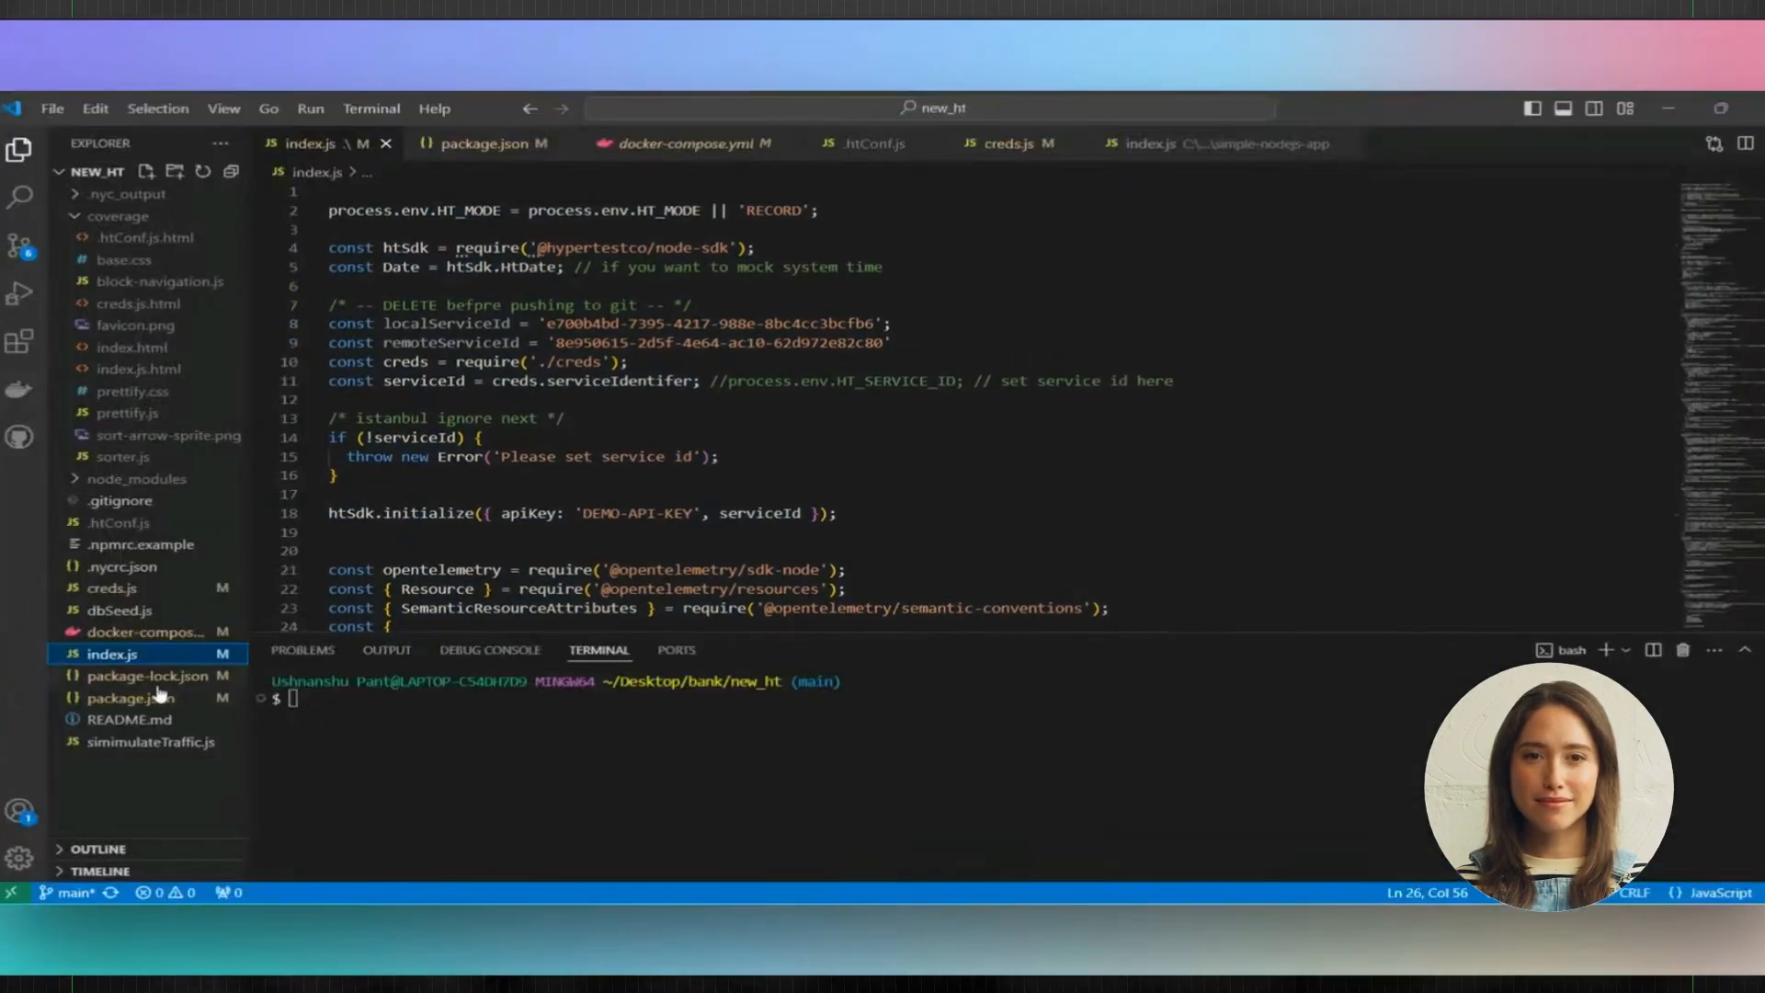
Step: Show package.json and inspect the npm start script definition
{"action": "left_click", "coordinate": [129, 697]}
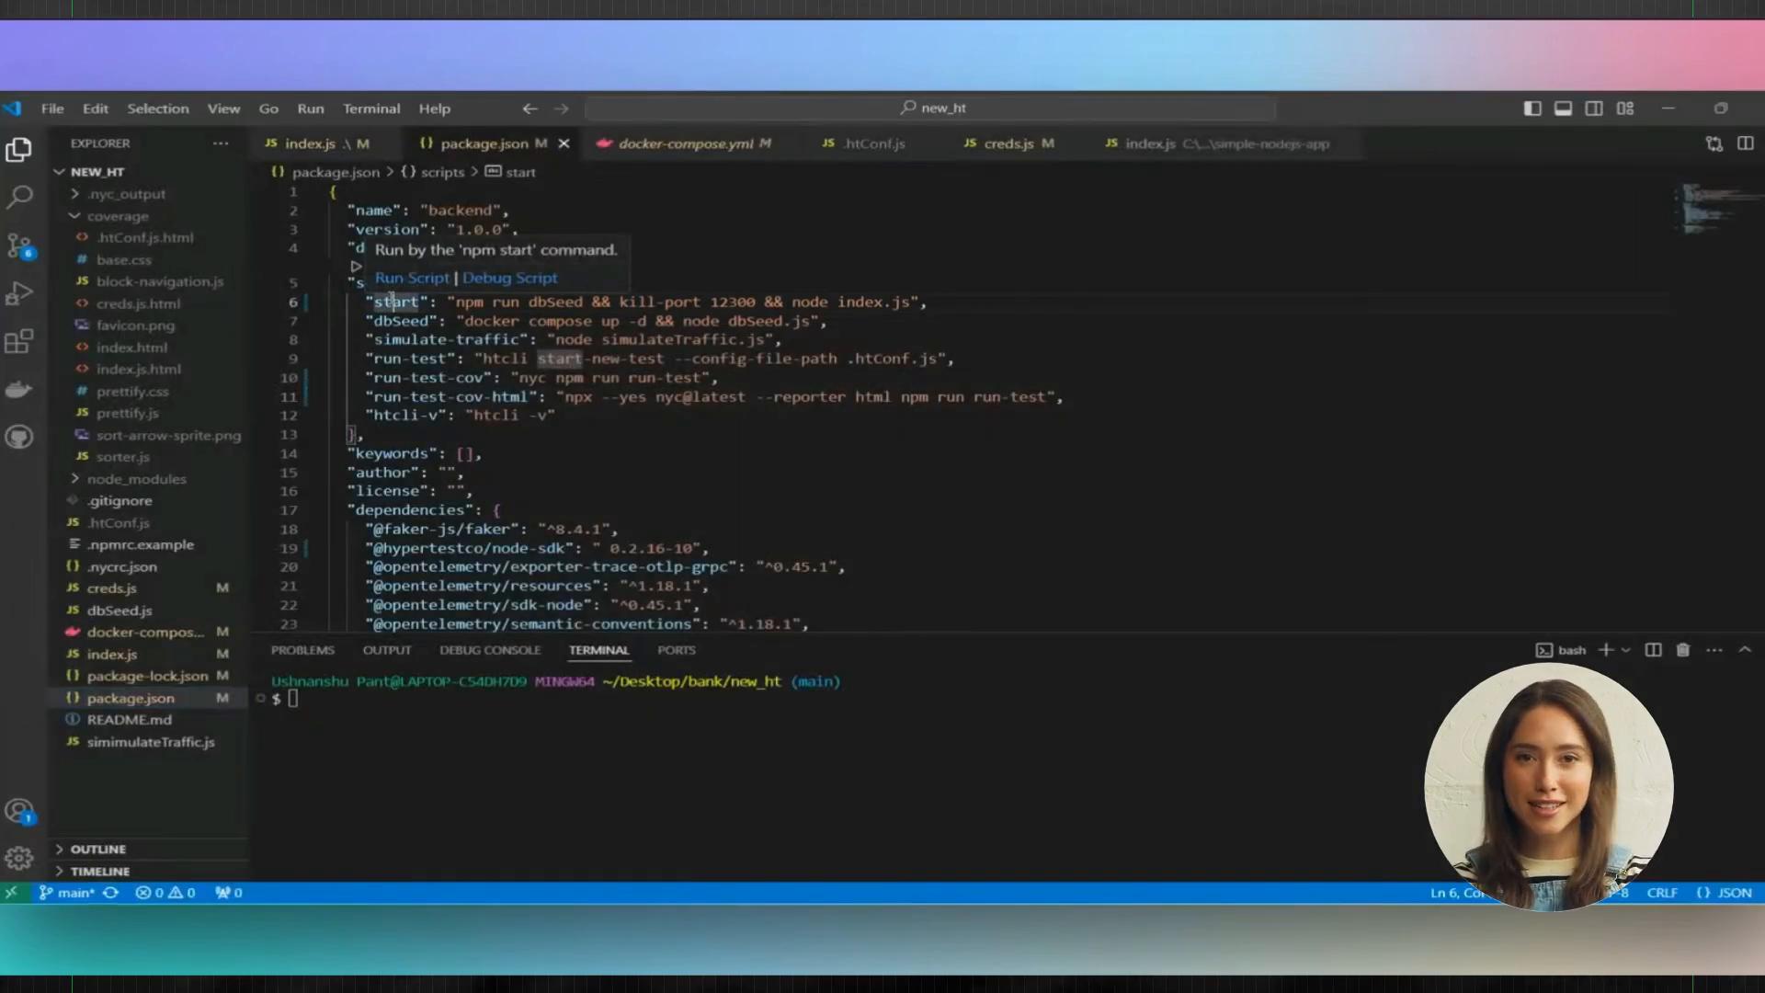
{"action": "left_click", "coordinate": [411, 277]}
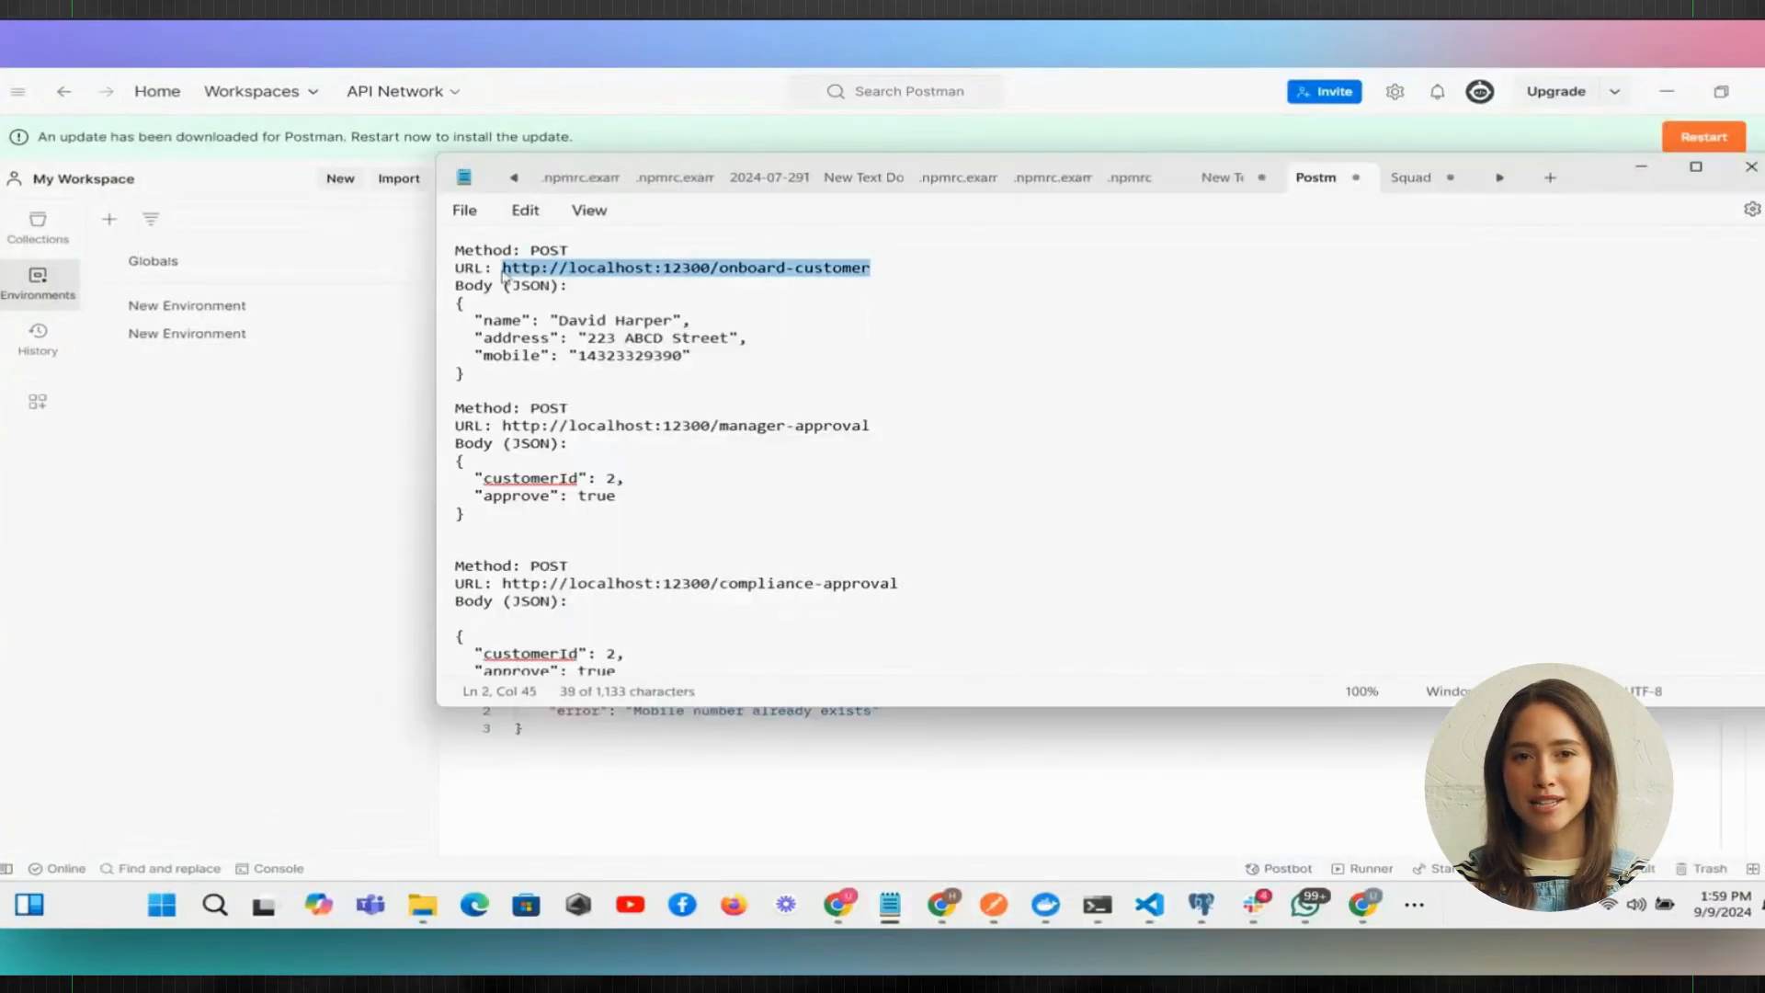
Step: Select the onboard-customer endpoint URL in the notes window
{"action": "left_click", "coordinate": [1647, 274]}
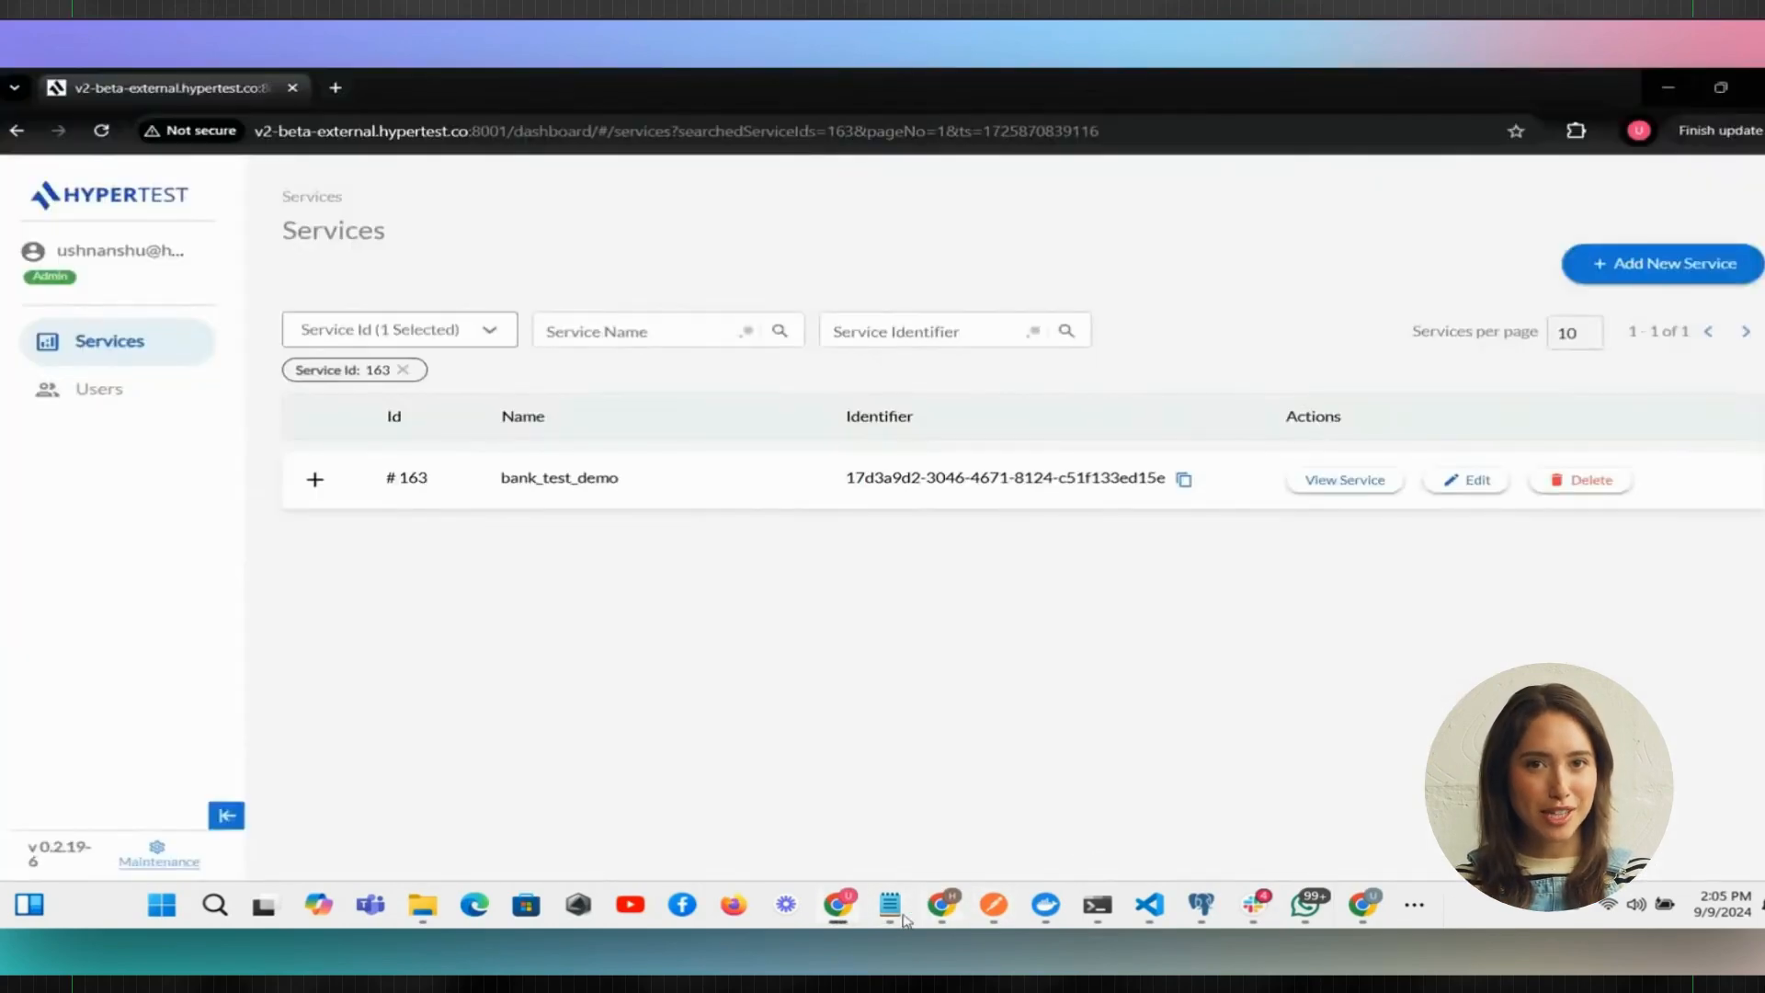
Step: Show bank_test_demo's All Requests list filtered to the HTTP request type
{"action": "left_click", "coordinate": [1342, 478]}
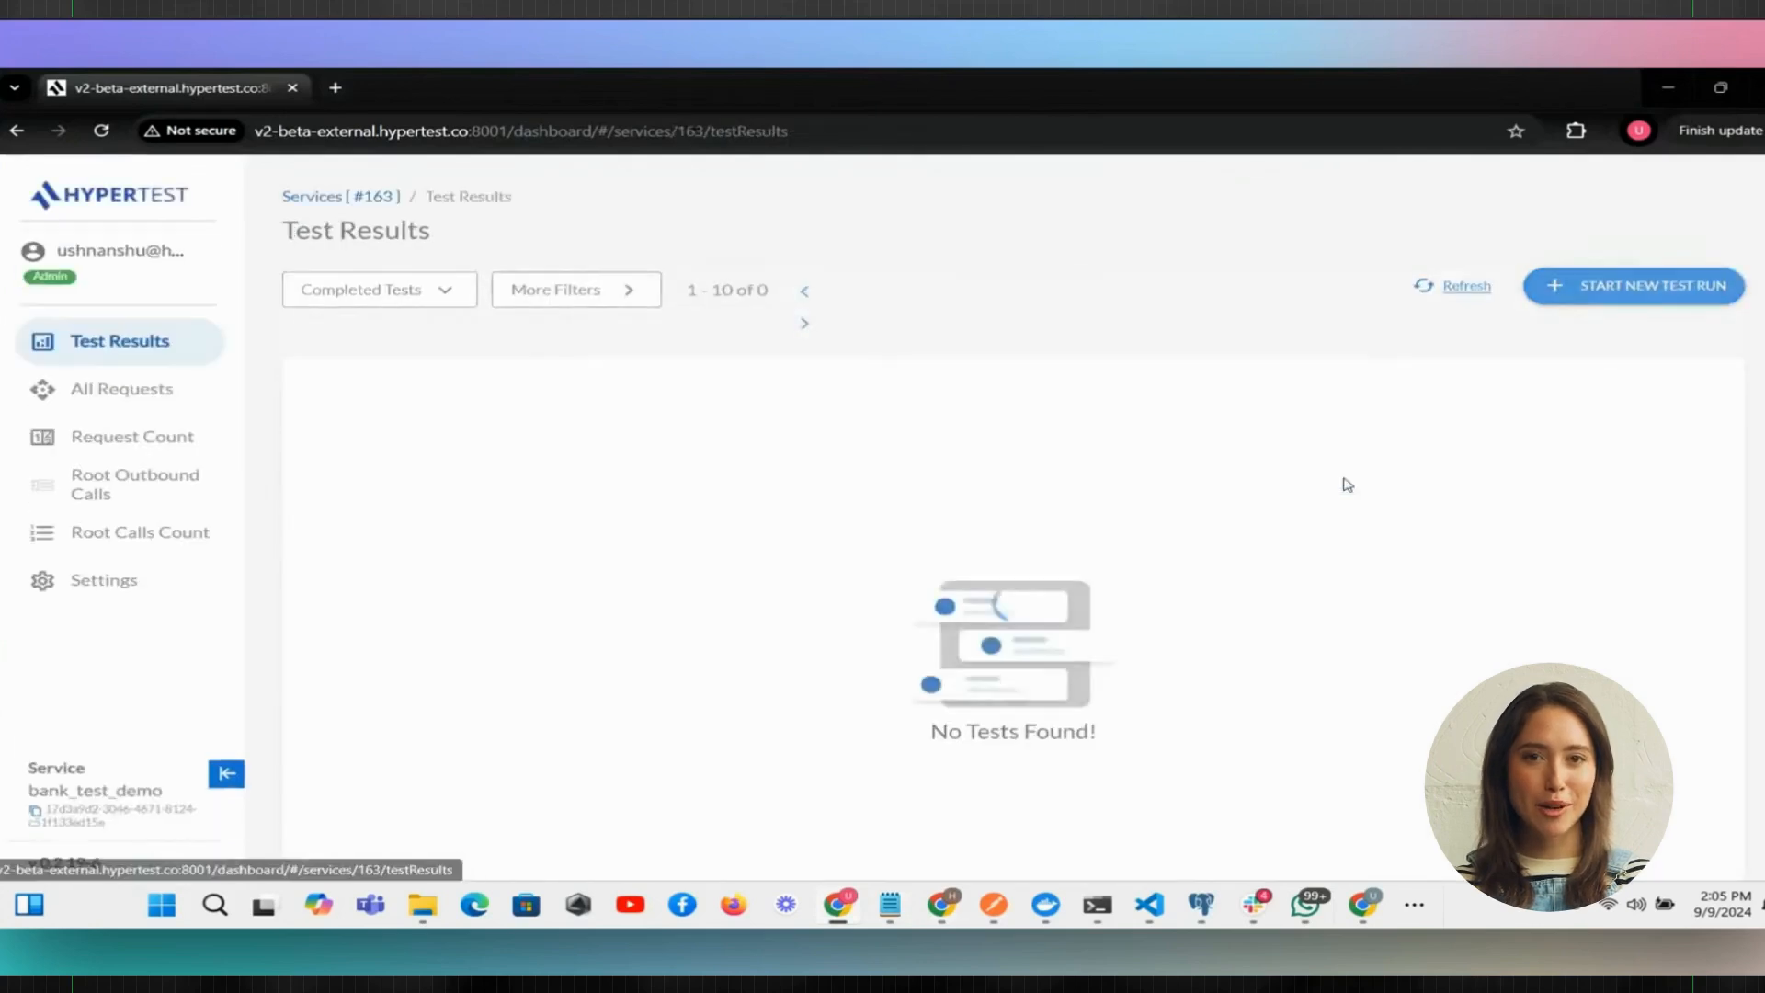
{"action": "left_click", "coordinate": [122, 387]}
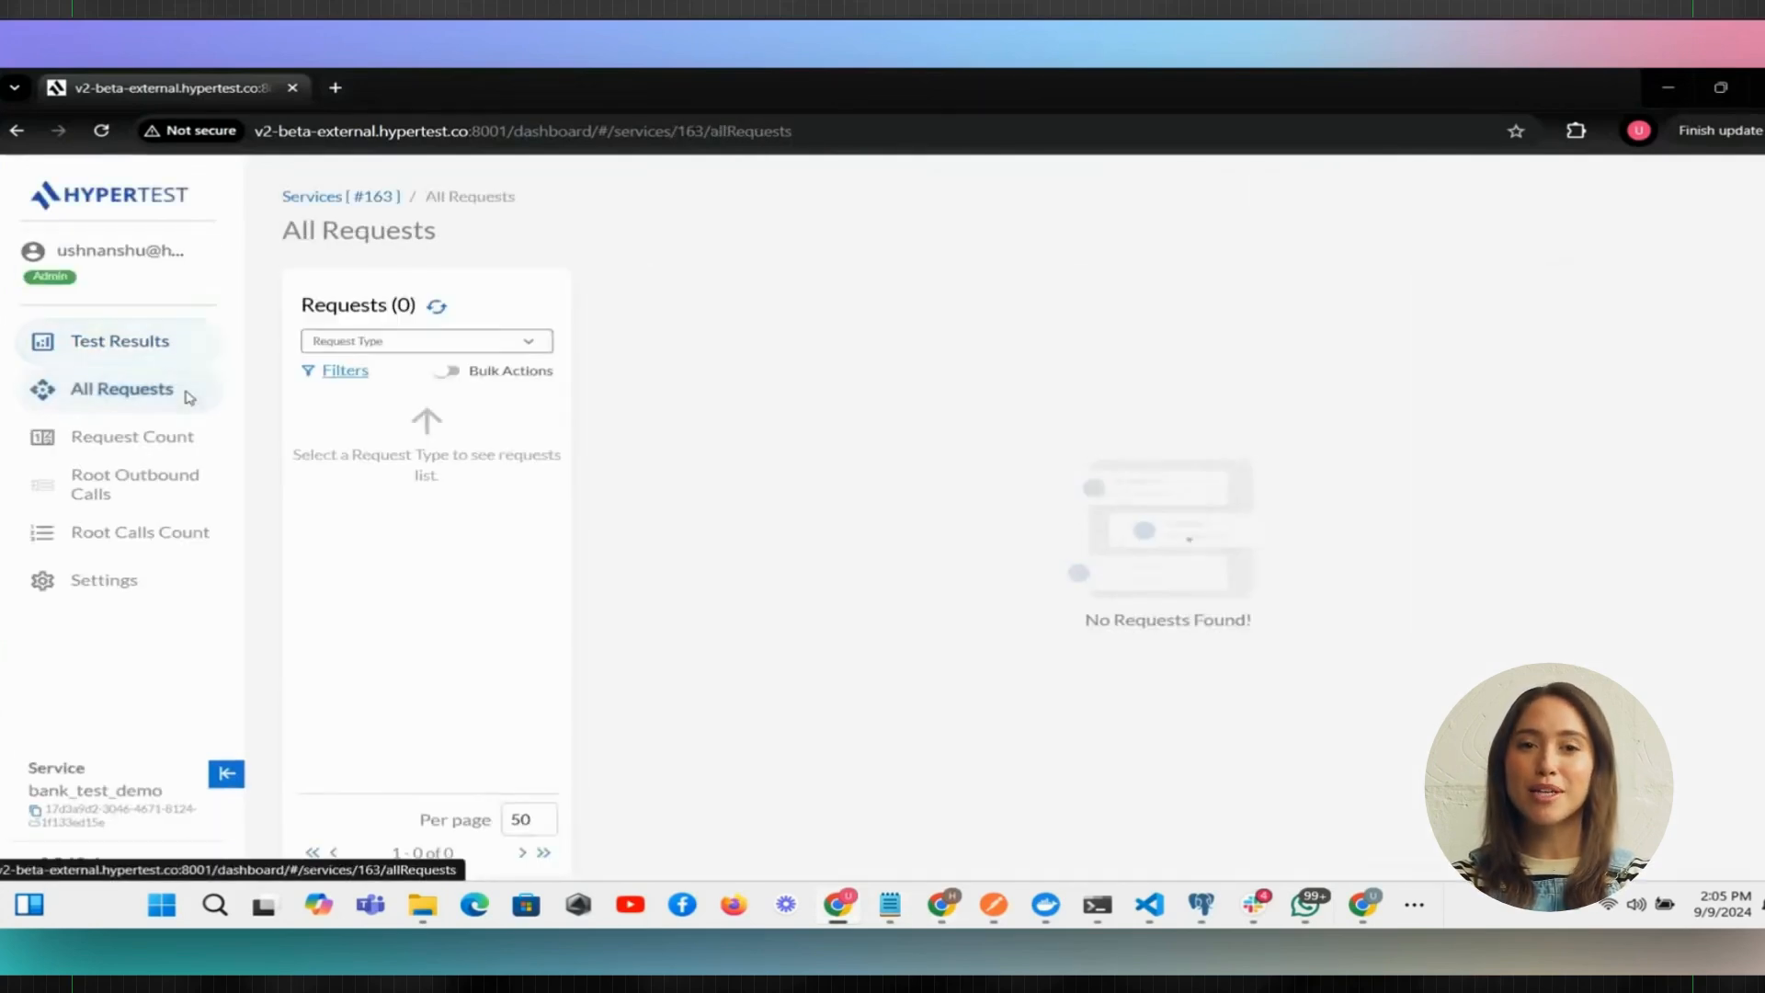
{"action": "left_click", "coordinate": [425, 340]}
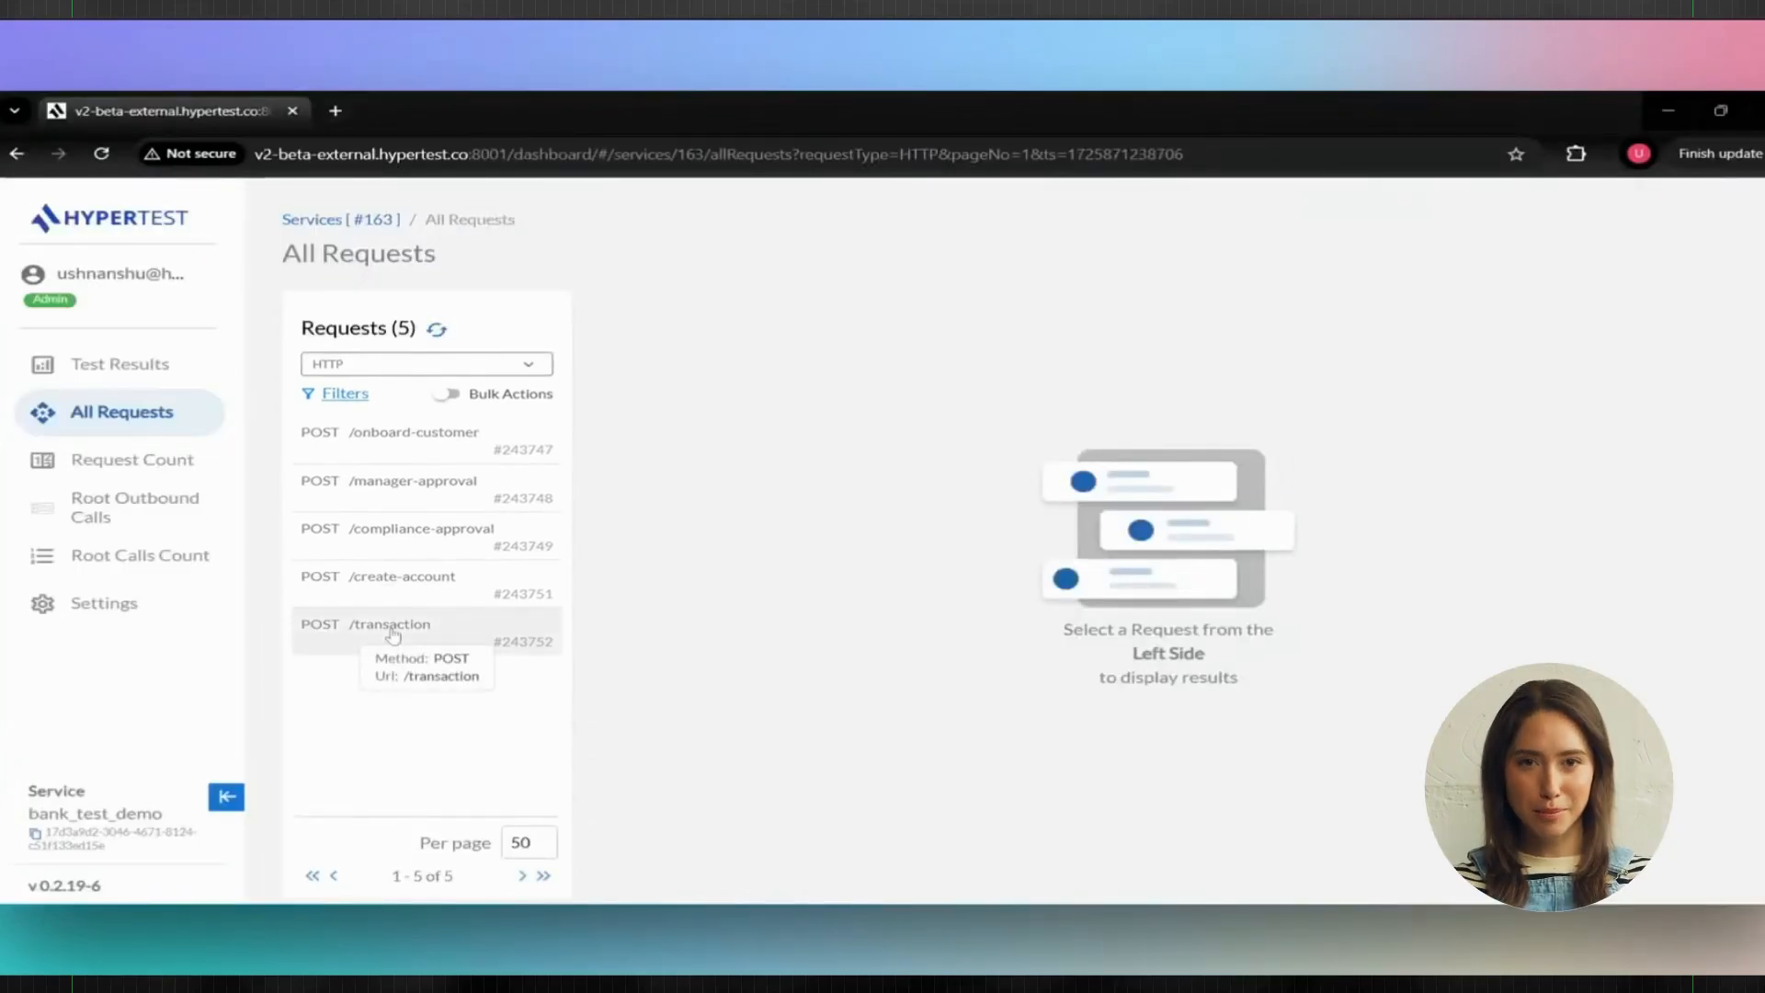
Step: View the recorded POST /transaction request's headers and body
{"action": "left_click", "coordinate": [389, 624]}
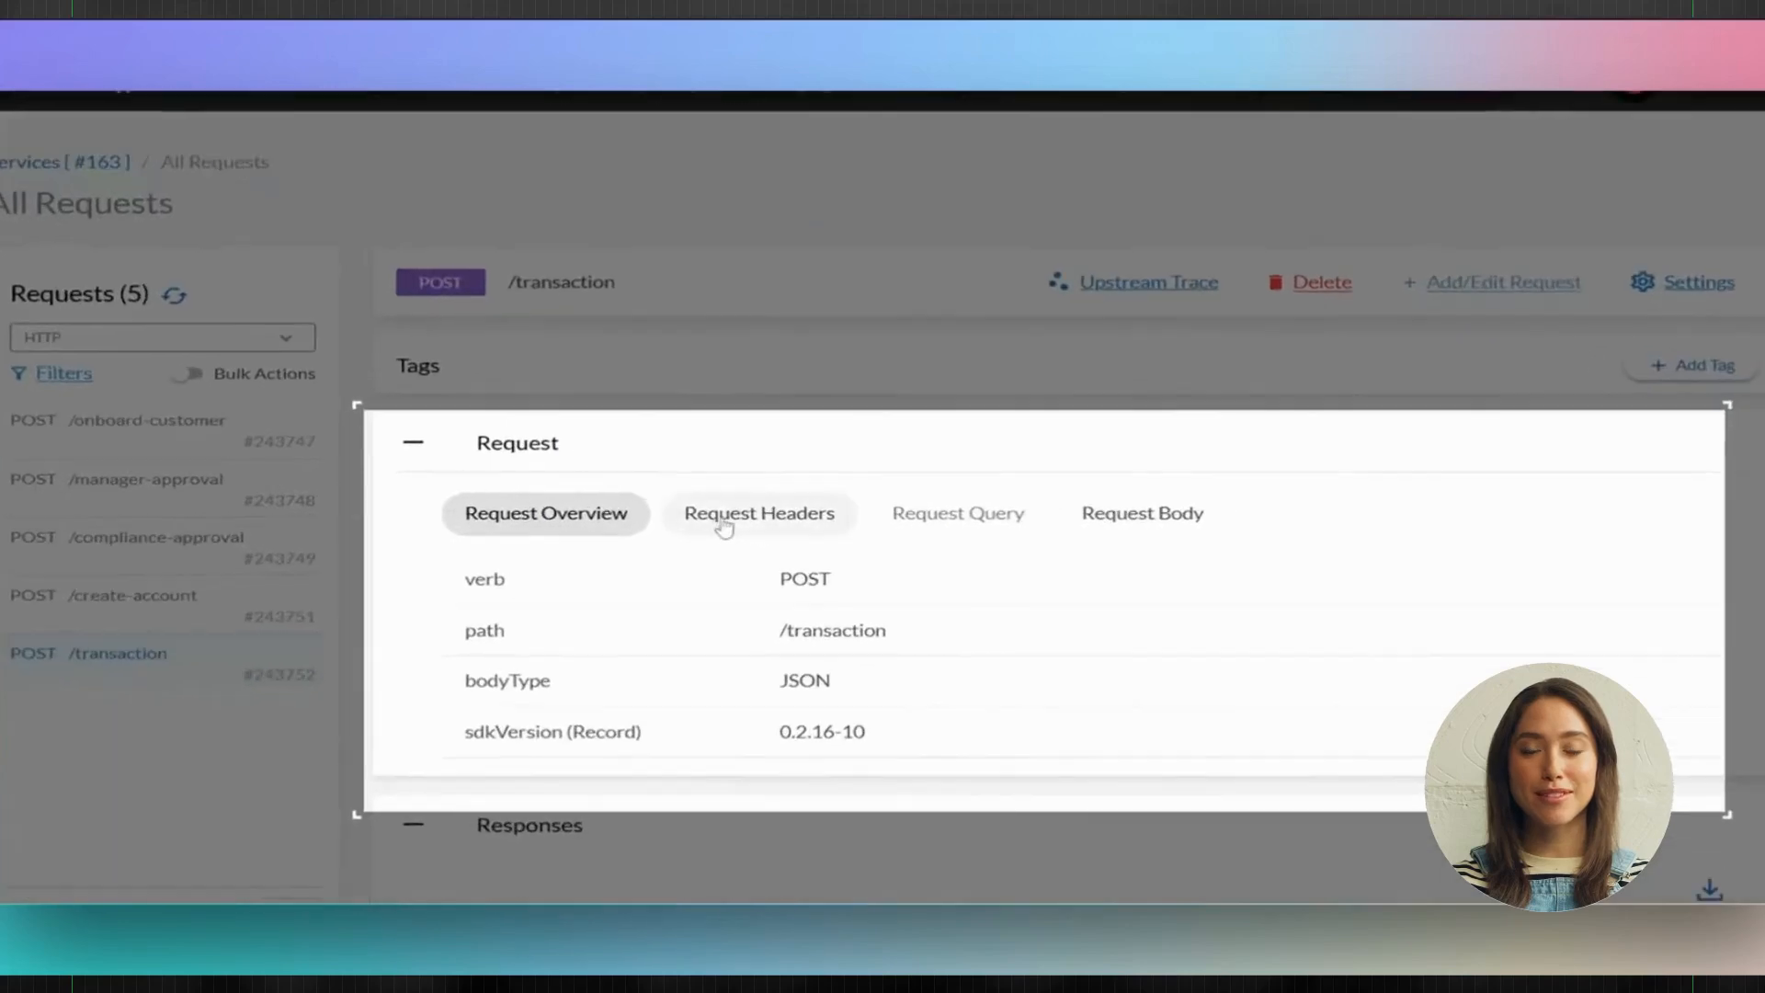
{"action": "left_click", "coordinate": [759, 513]}
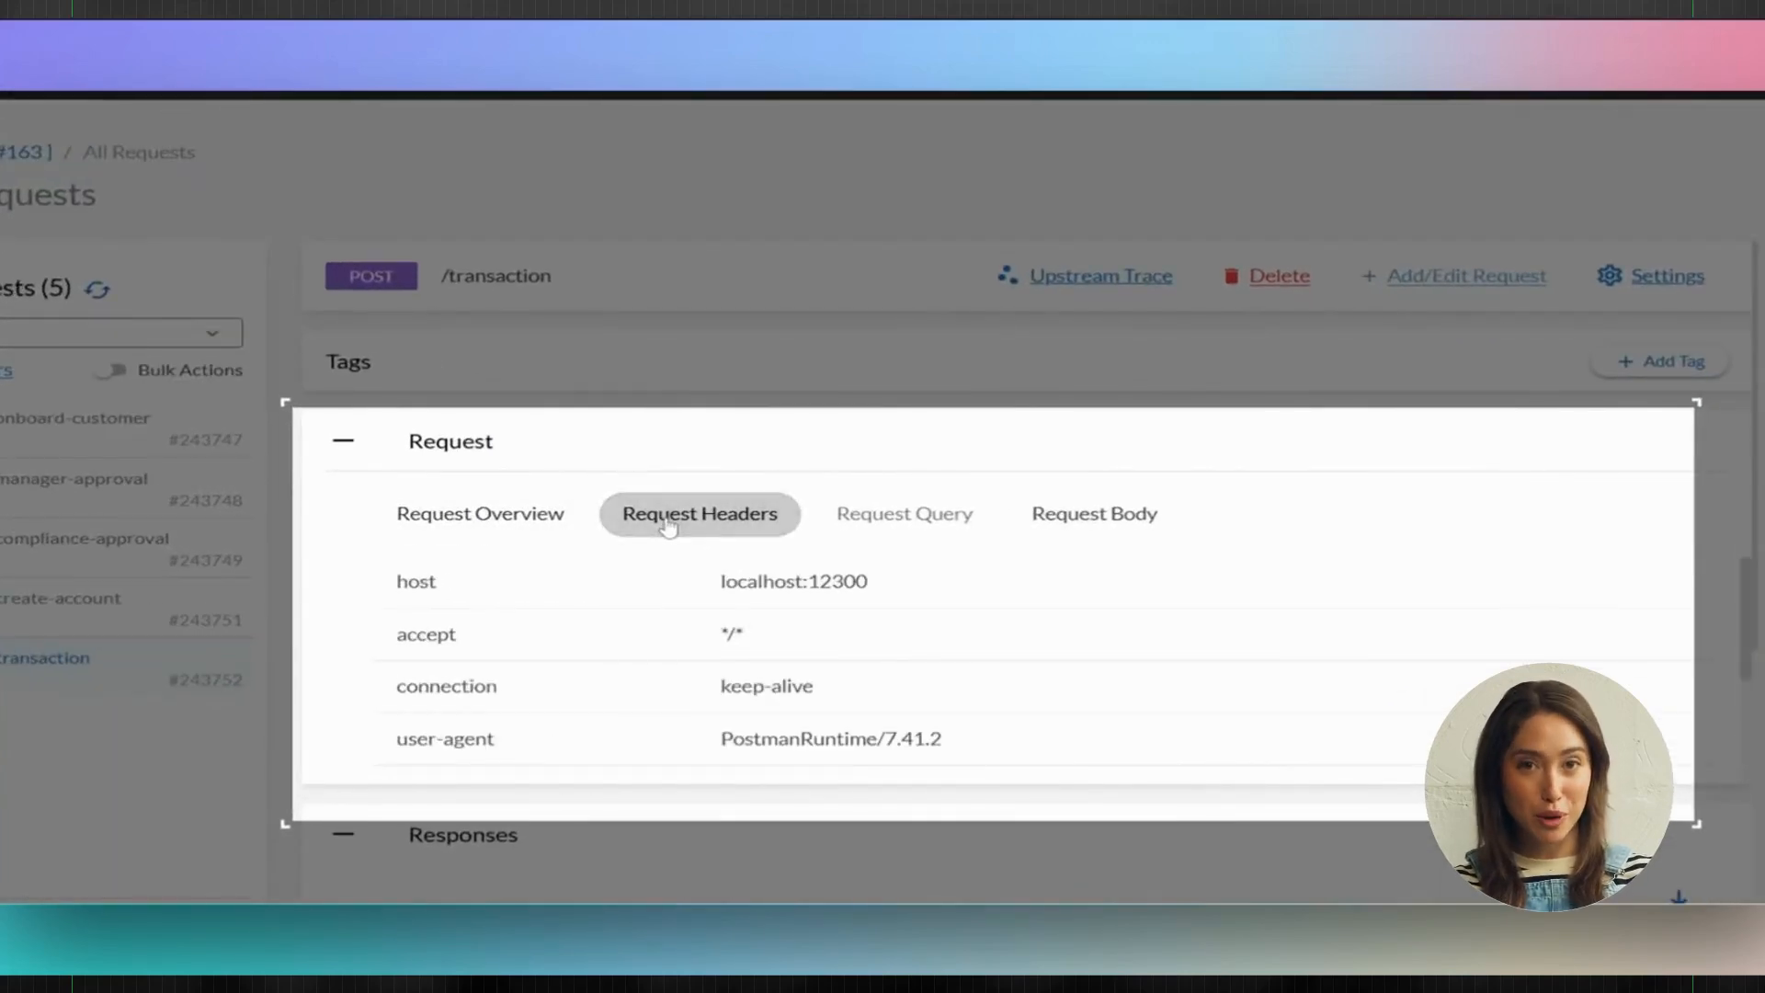
{"action": "mouse_move", "coordinate": [1092, 513]}
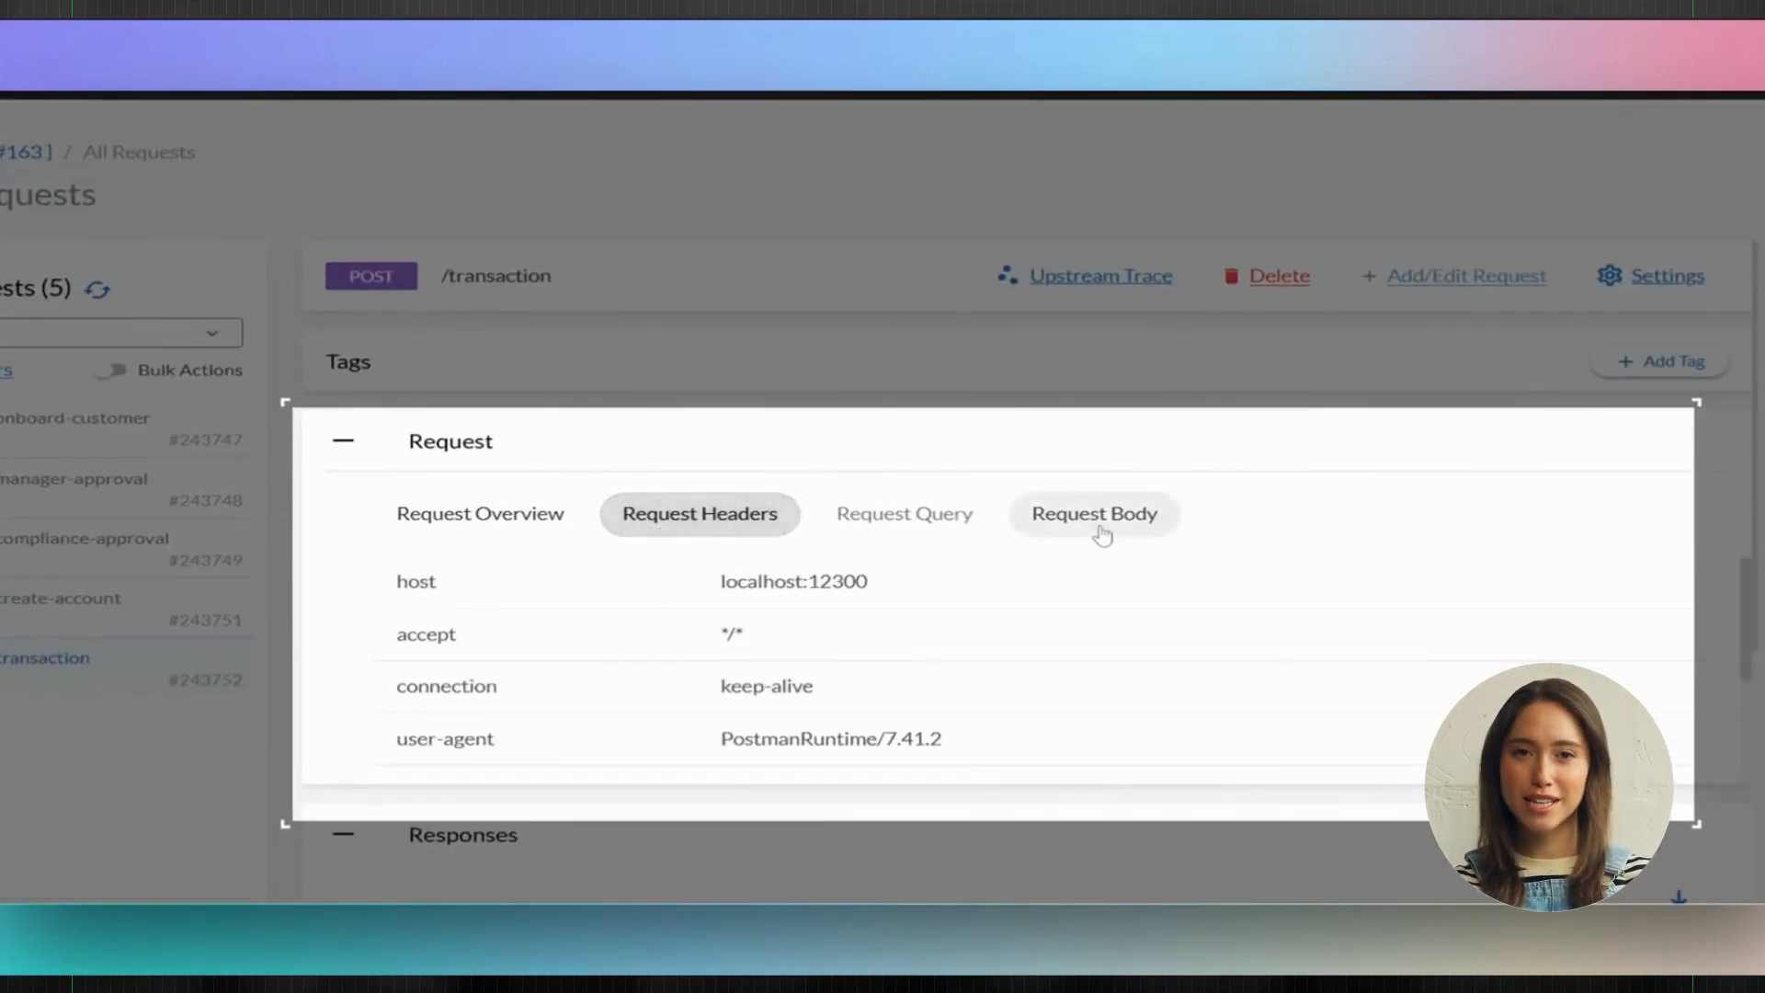
{"action": "left_click", "coordinate": [1092, 513]}
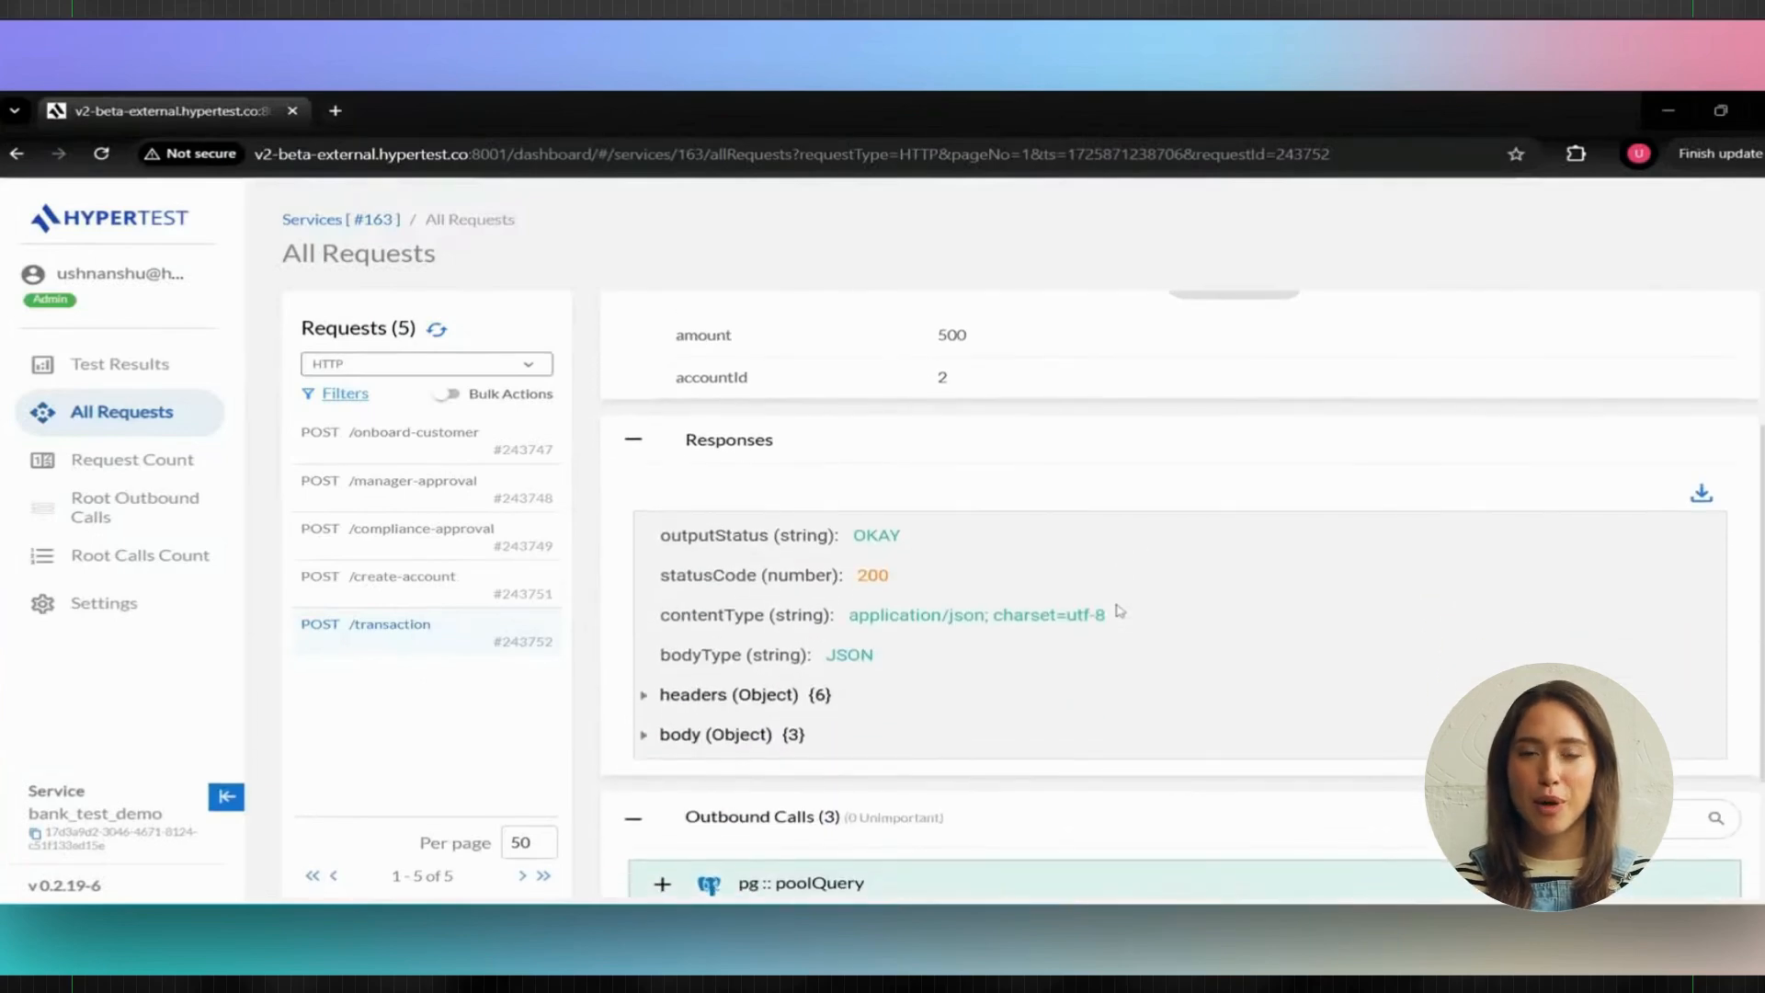
Step: Review the OKAY response and expand the first pg::poolQuery outbound database call
{"action": "scroll", "scroll_direction": "down", "scroll_amount": 3}
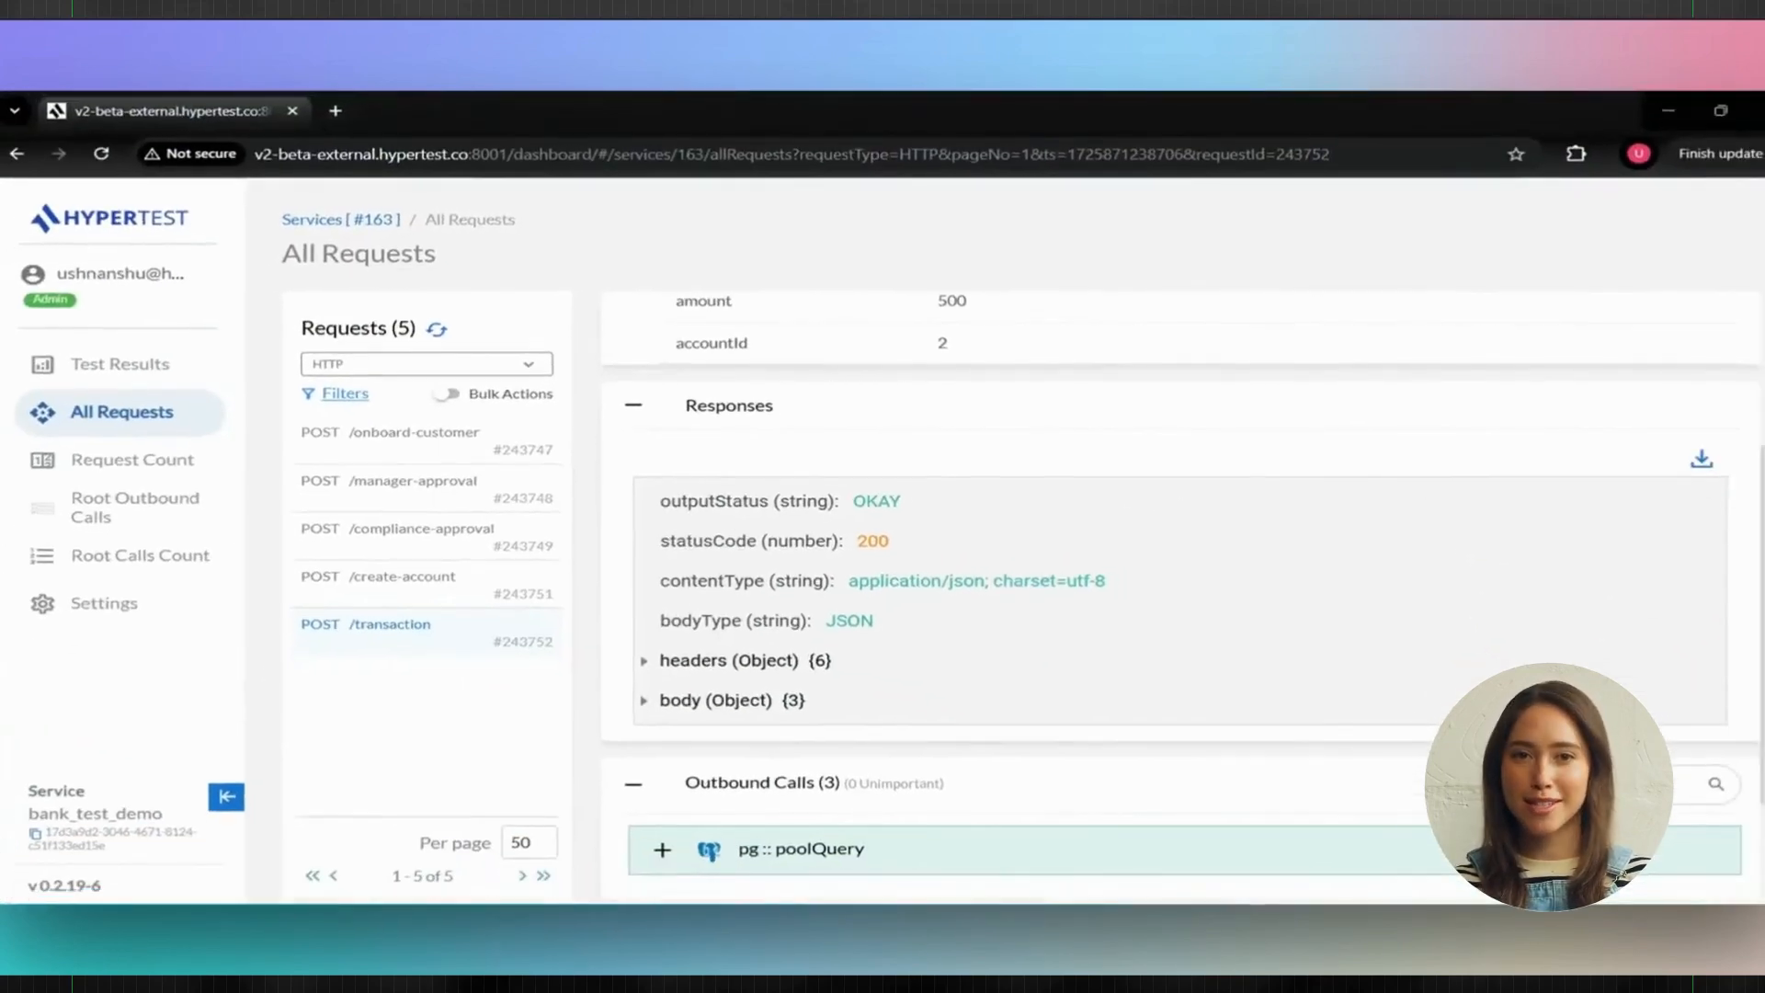
{"action": "scroll", "scroll_direction": "down", "scroll_amount": 3}
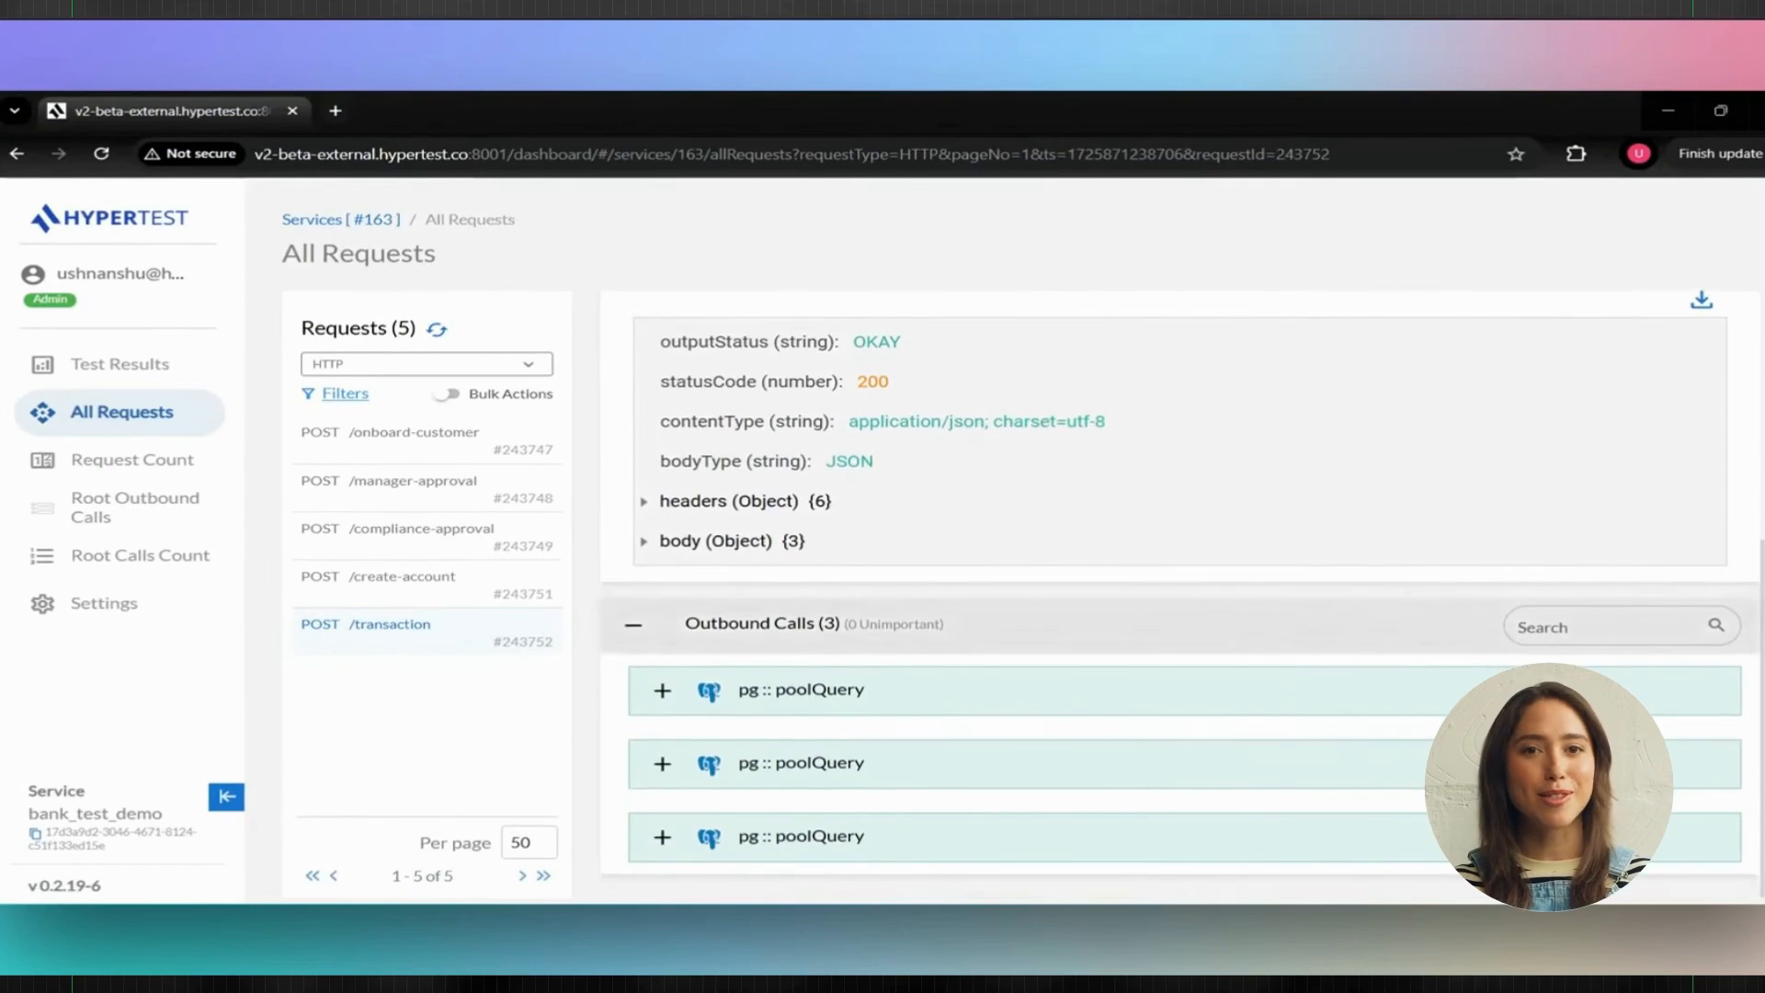
{"action": "left_click", "coordinate": [662, 690]}
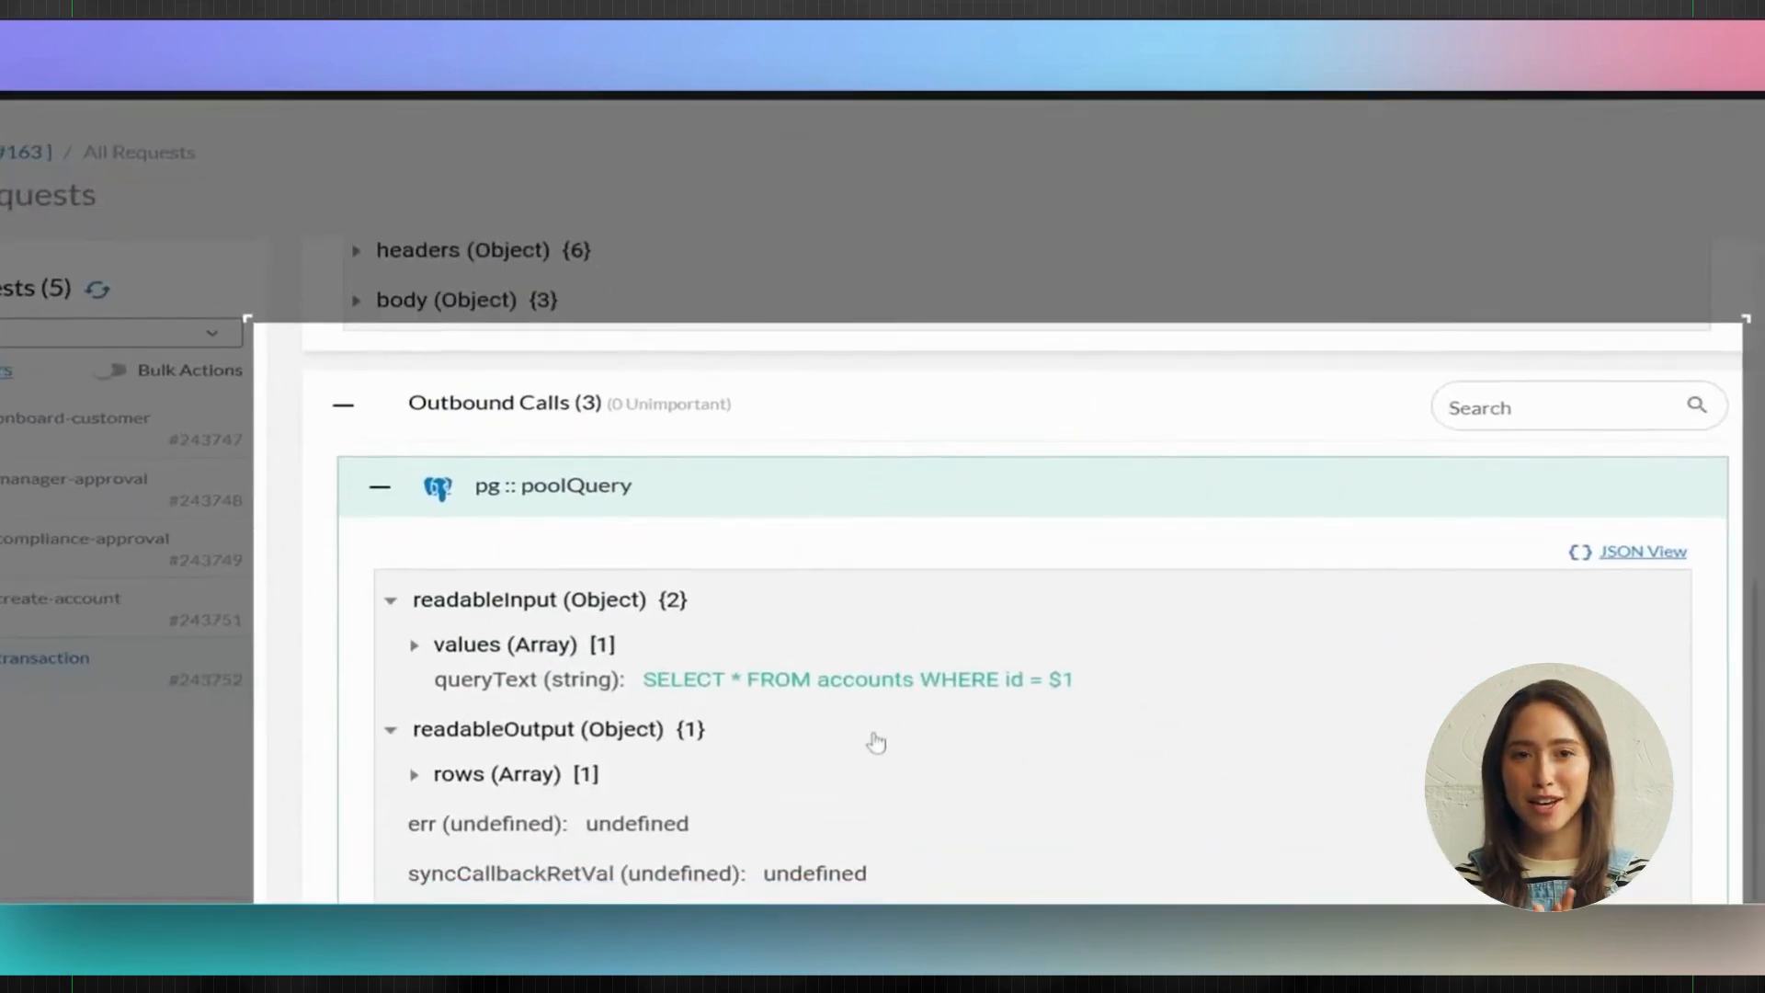
{"action": "scroll", "scroll_direction": "down", "scroll_amount": 3}
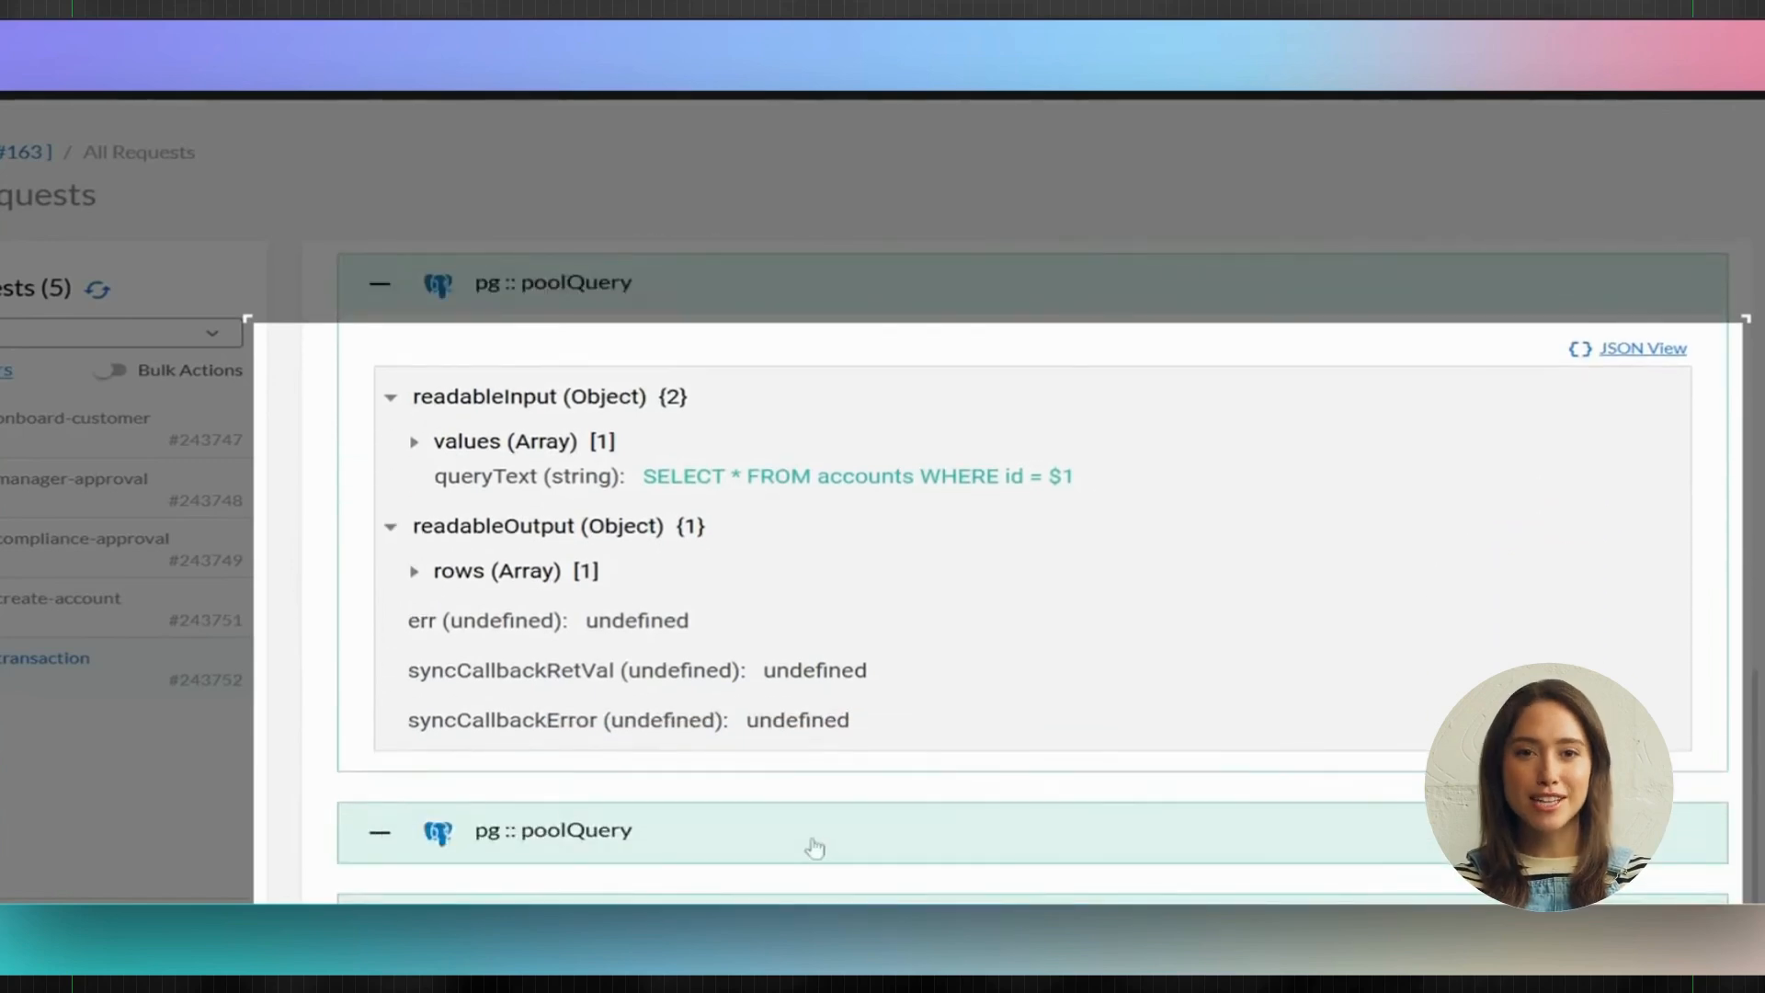
{"action": "scroll", "scroll_direction": "down", "scroll_amount": 3}
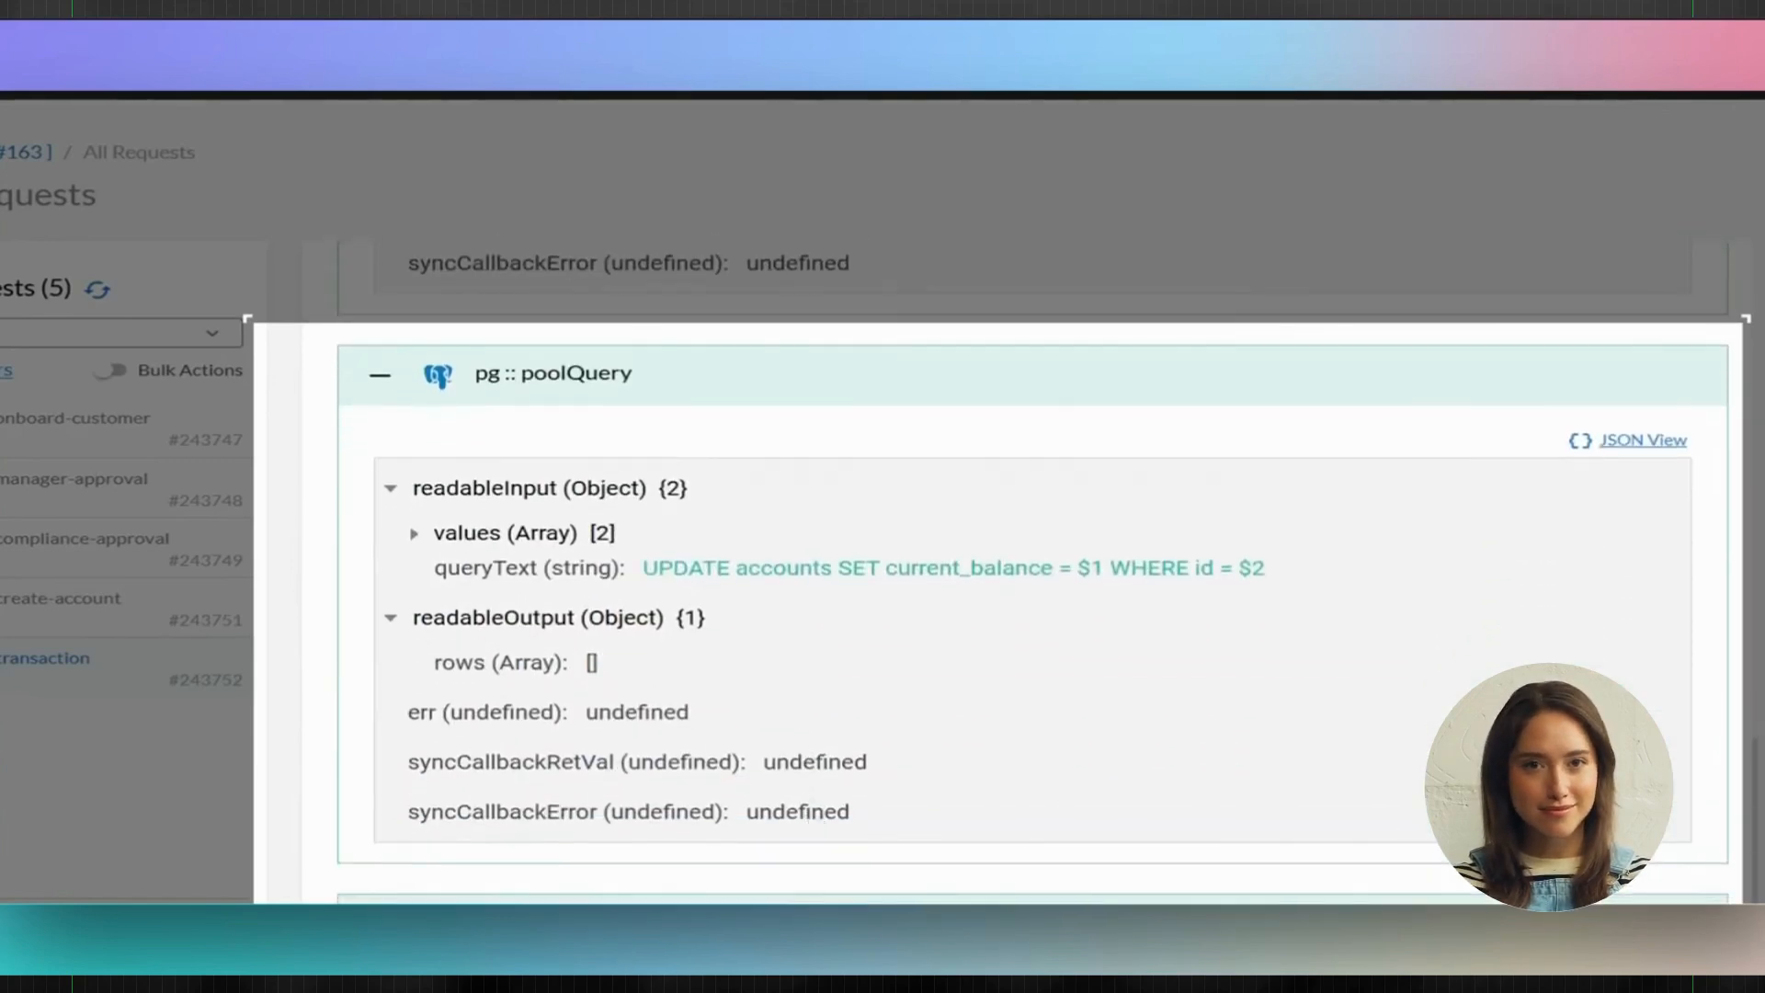
{"action": "scroll", "scroll_direction": "down", "scroll_amount": 3}
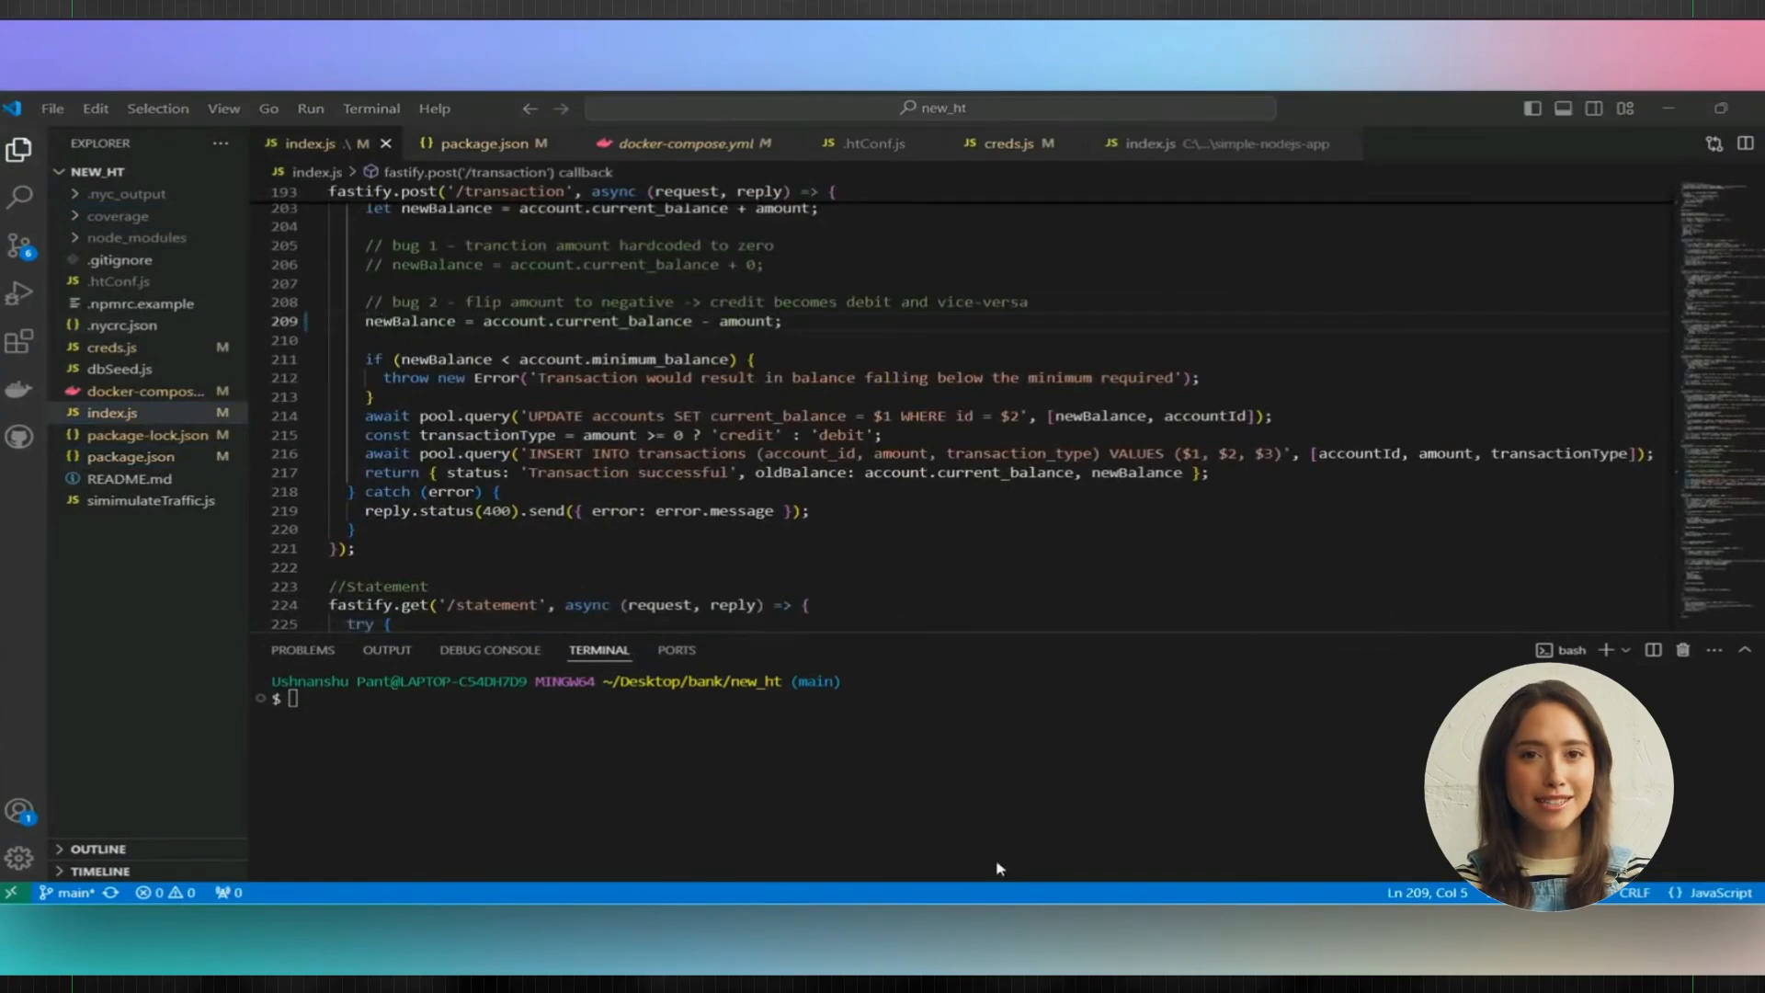
Step: Highlight all uses of newBalance in index.js and return to HyperTest
{"action": "double_click", "coordinate": [409, 320]}
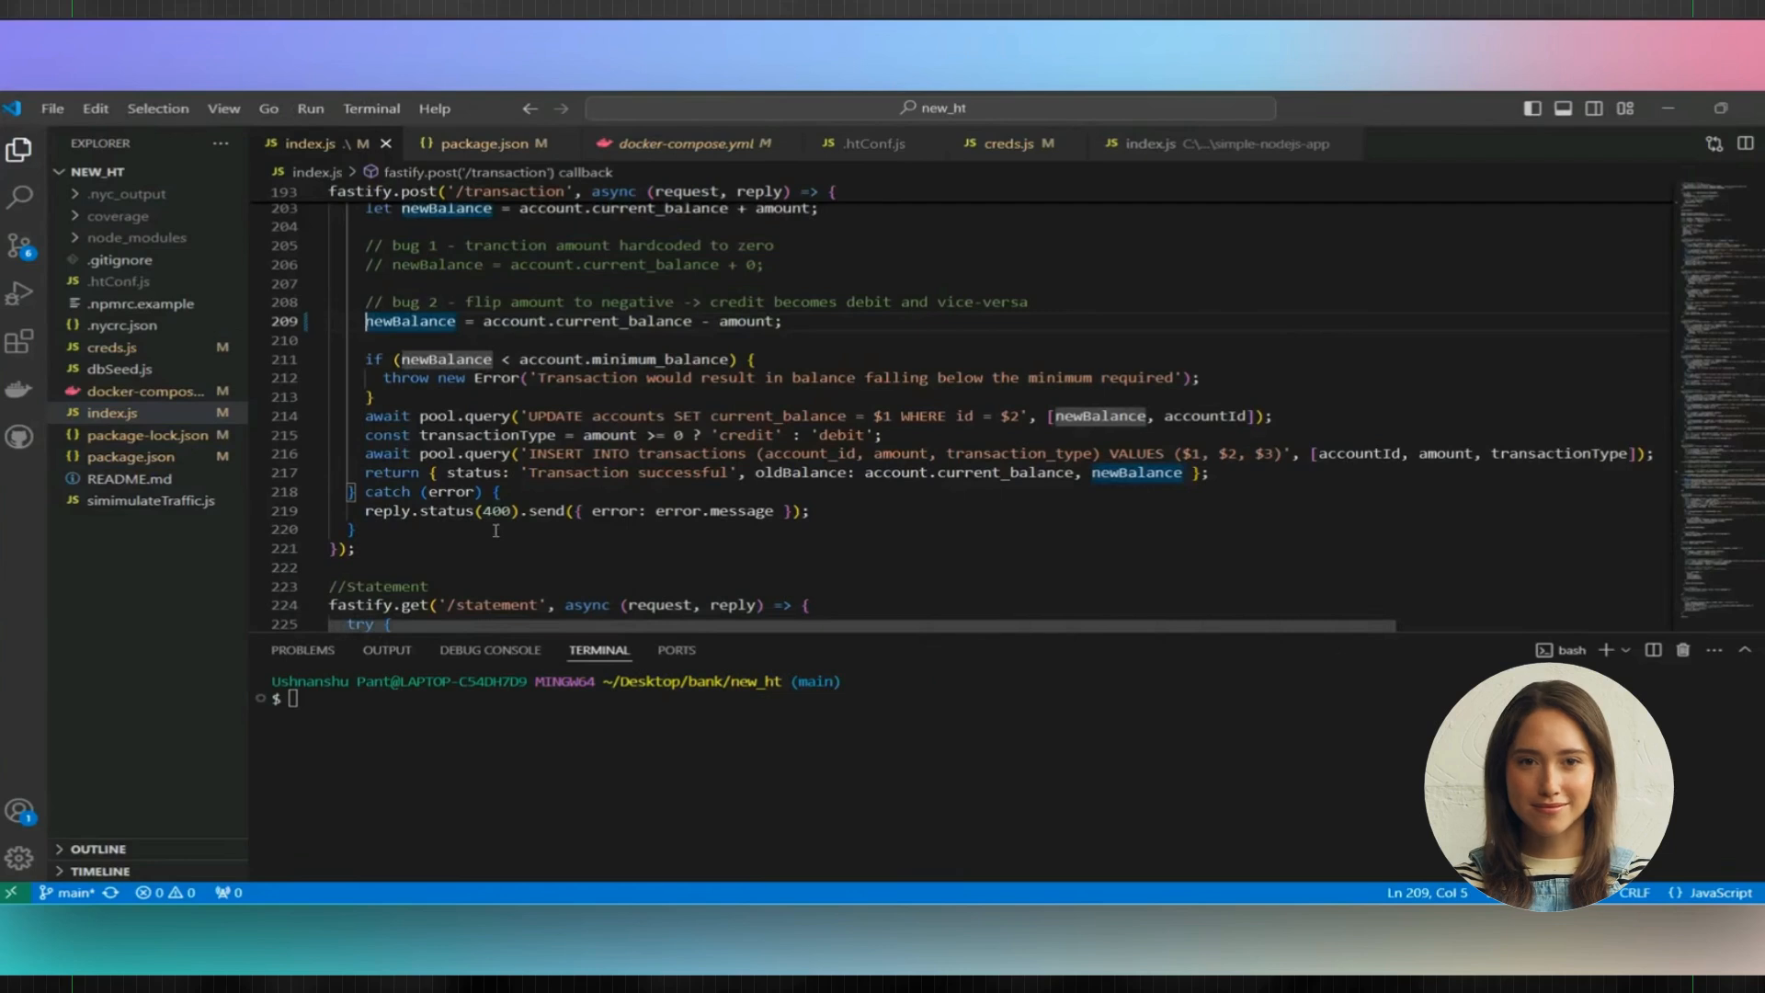
{"action": "left_click", "coordinate": [131, 456]}
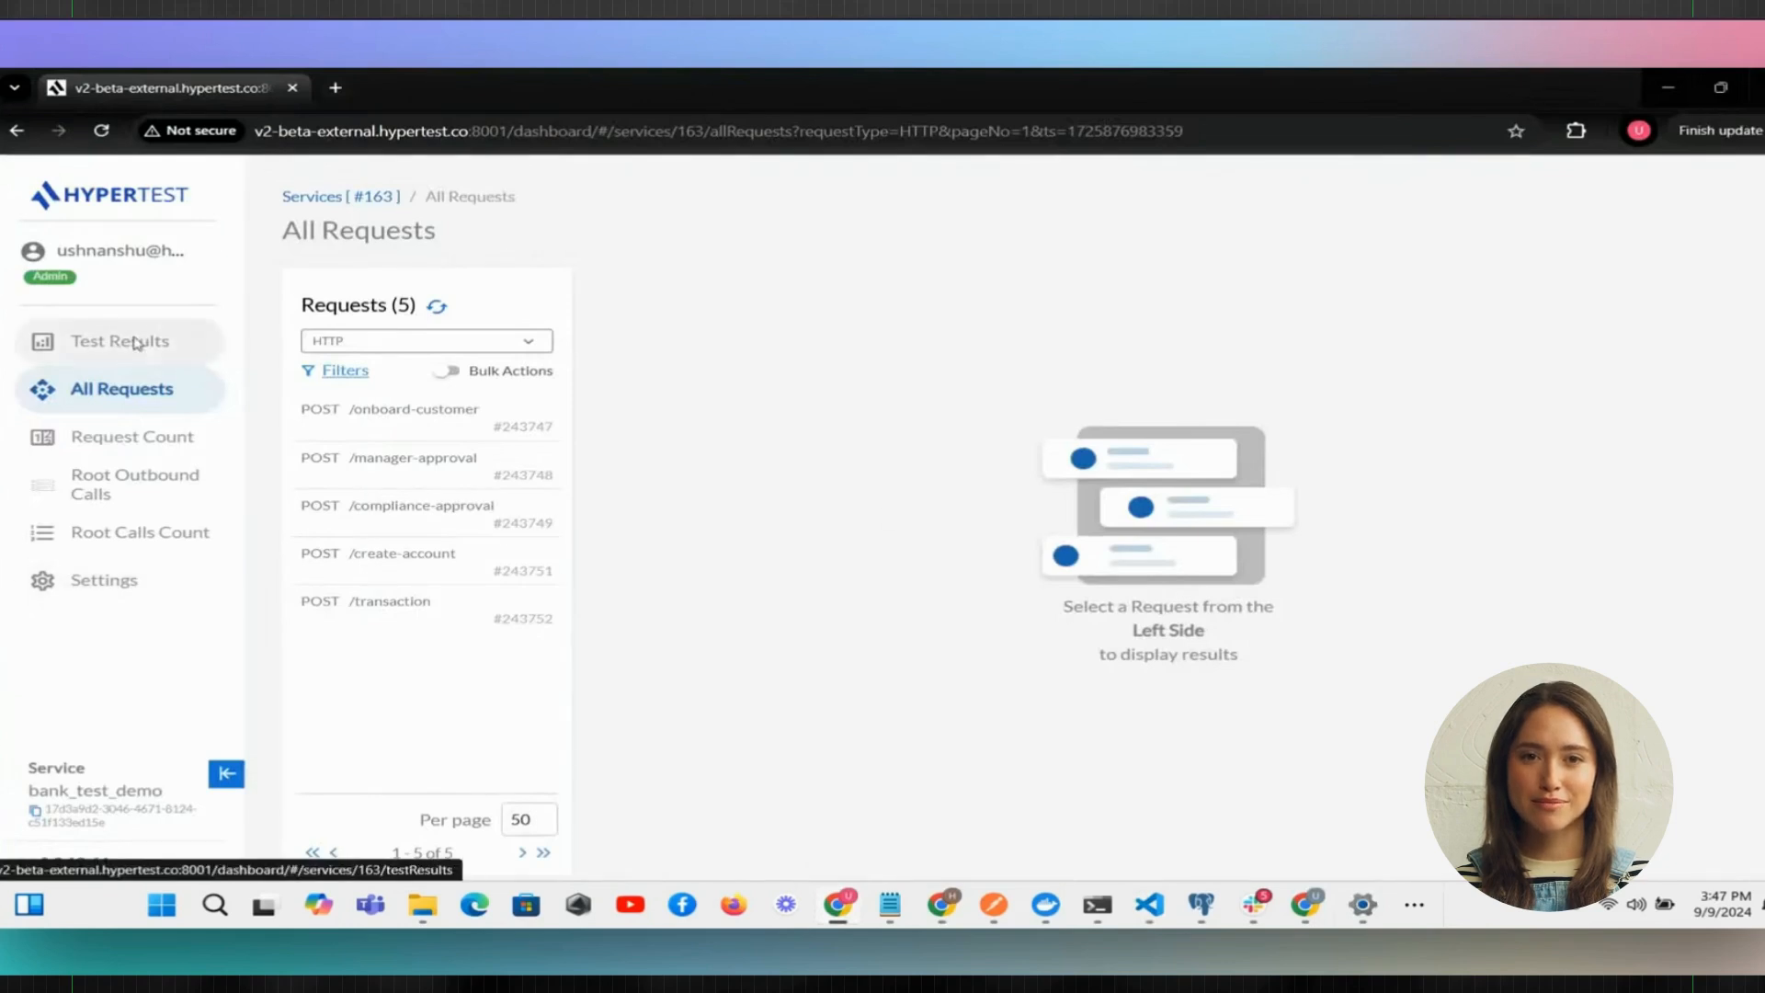
Step: View test run #12587's failed /transaction request and its modified newBalance diff
{"action": "left_click", "coordinate": [120, 340]}
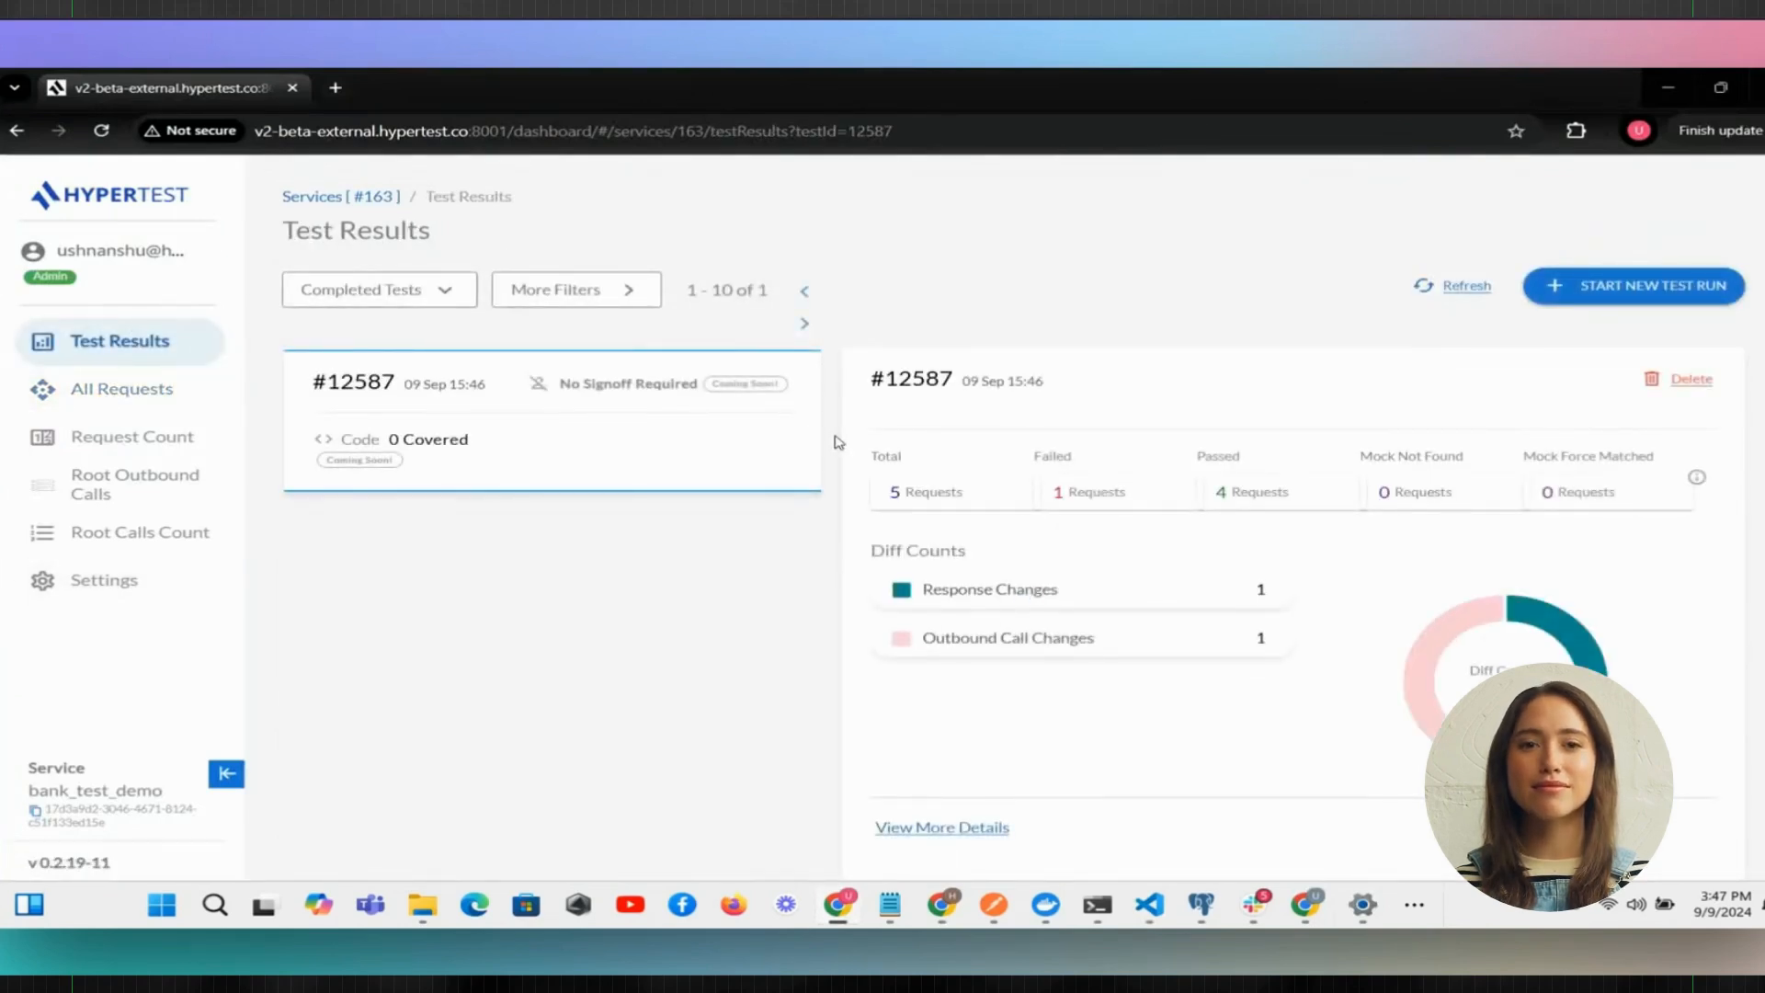
{"action": "left_click", "coordinate": [941, 828]}
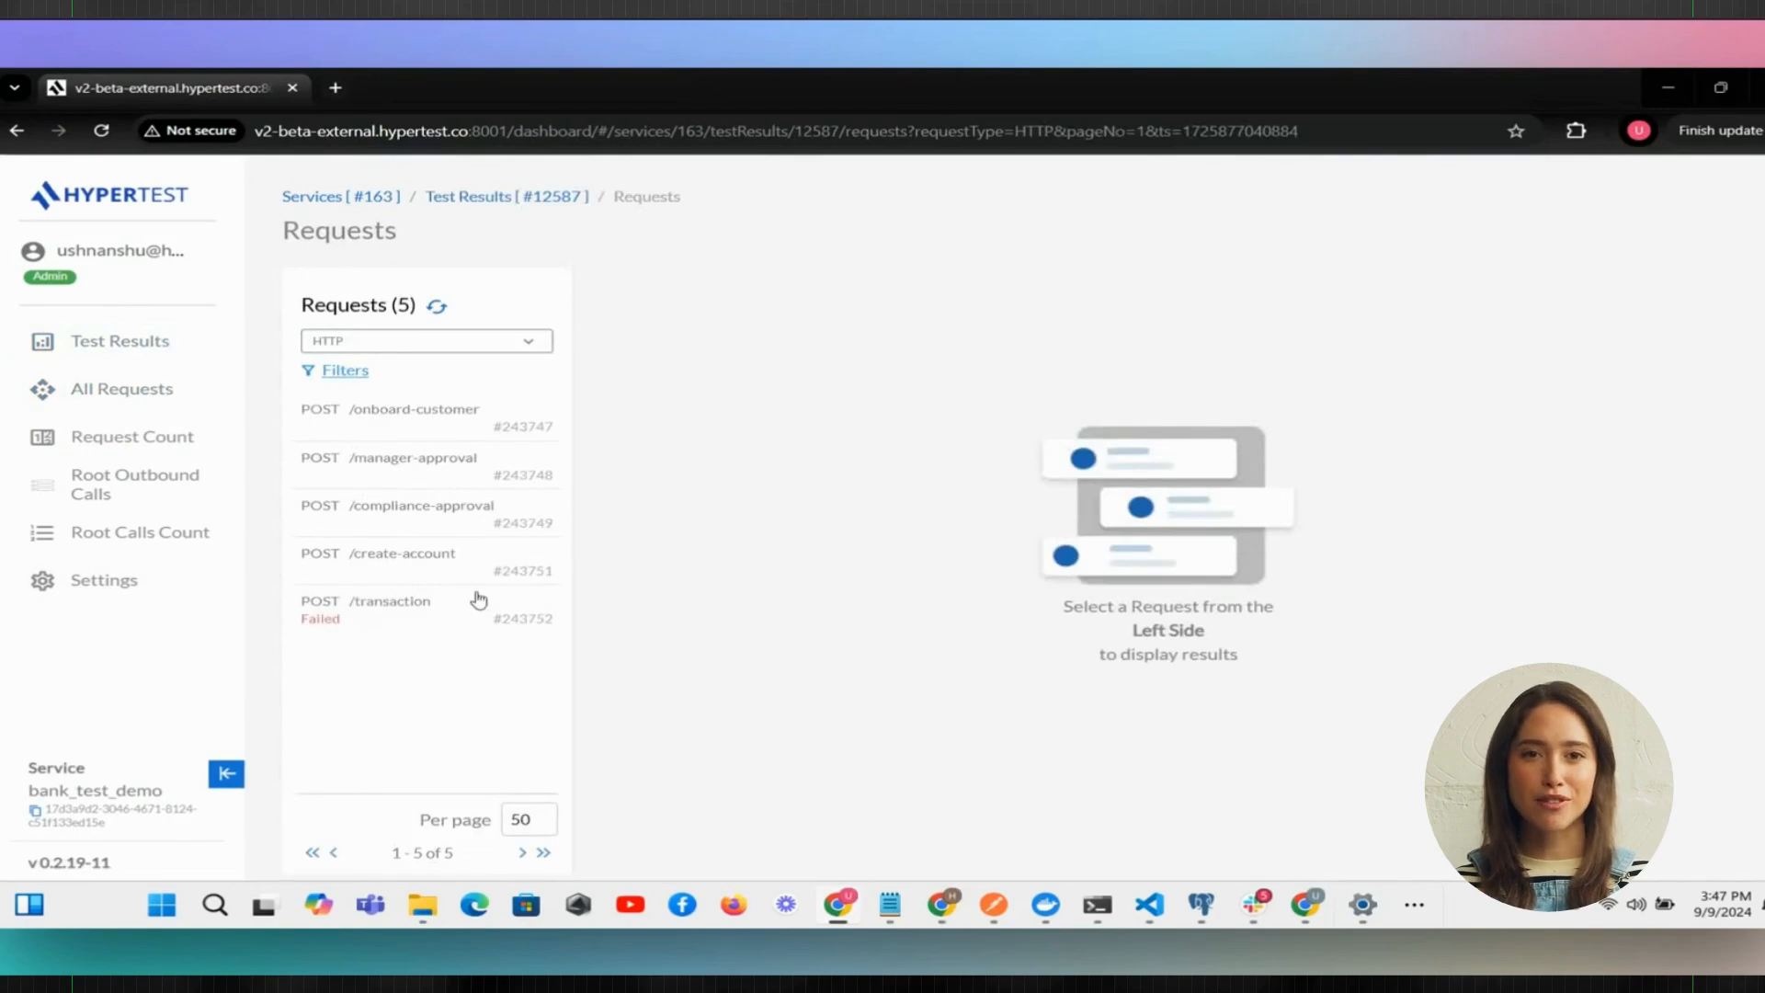
{"action": "left_click", "coordinate": [389, 609]}
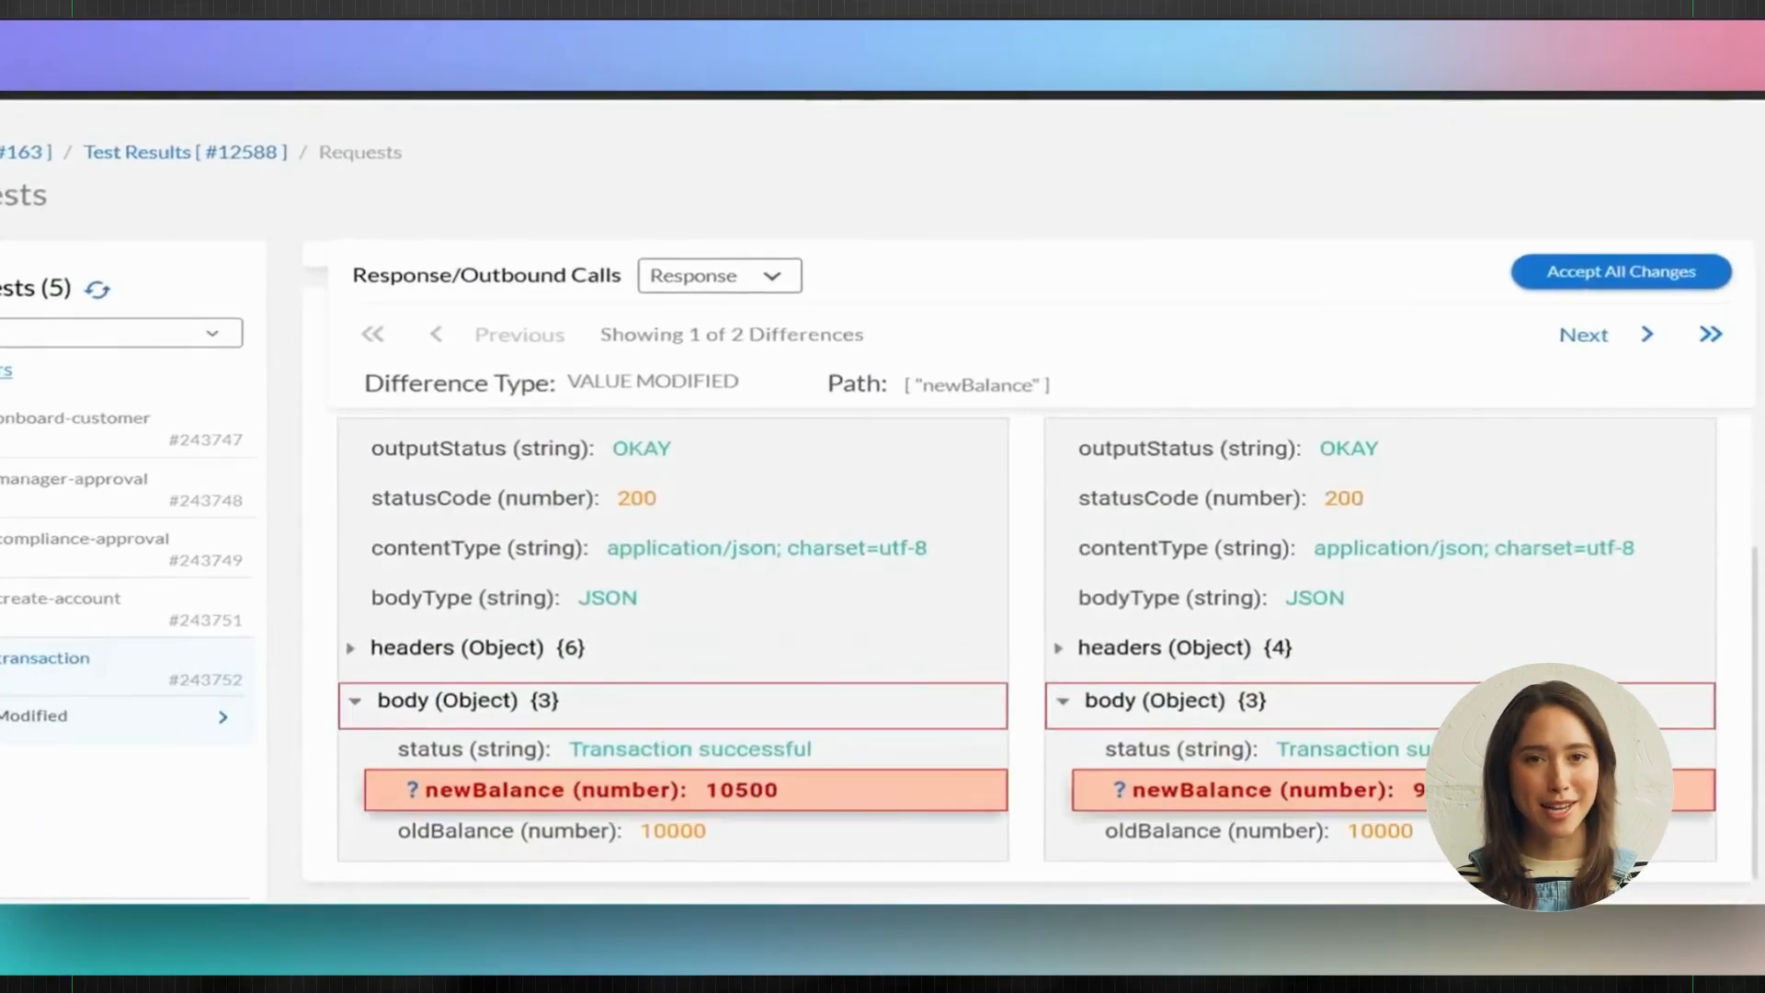
{"action": "scroll", "scroll_direction": "down", "scroll_amount": 3}
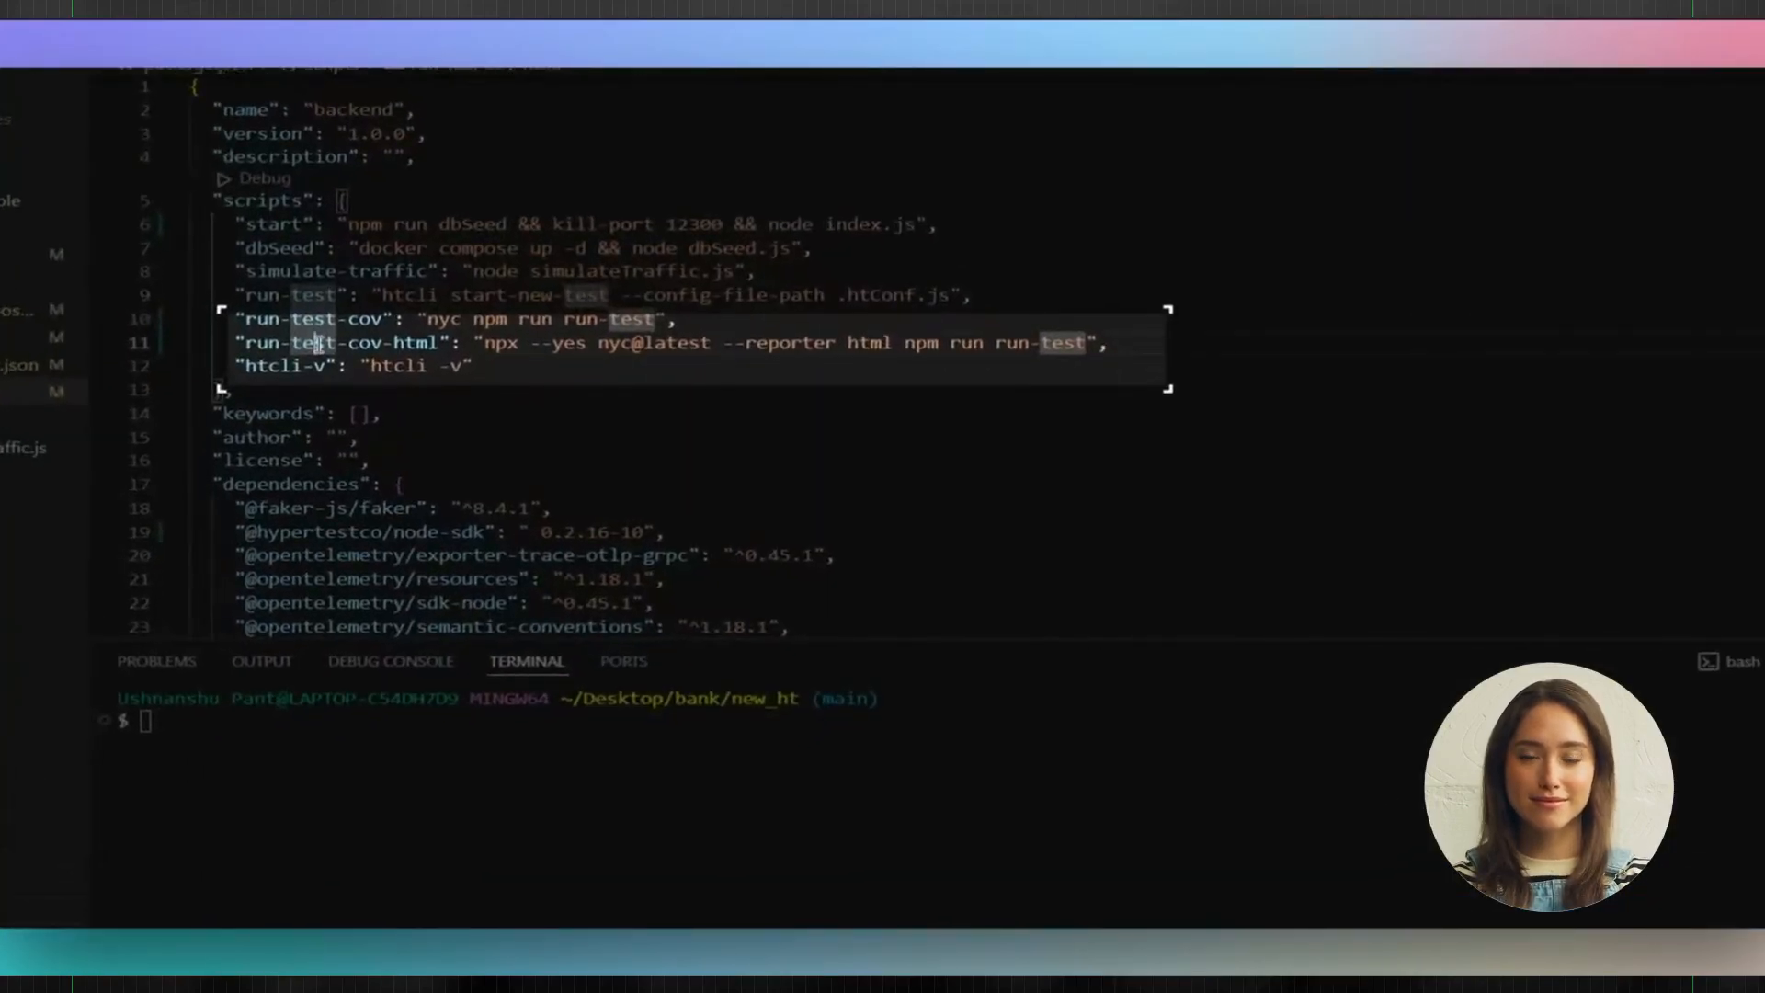
Step: Run the run-test-cov-html script from package.json
{"action": "right_click", "coordinate": [314, 344]}
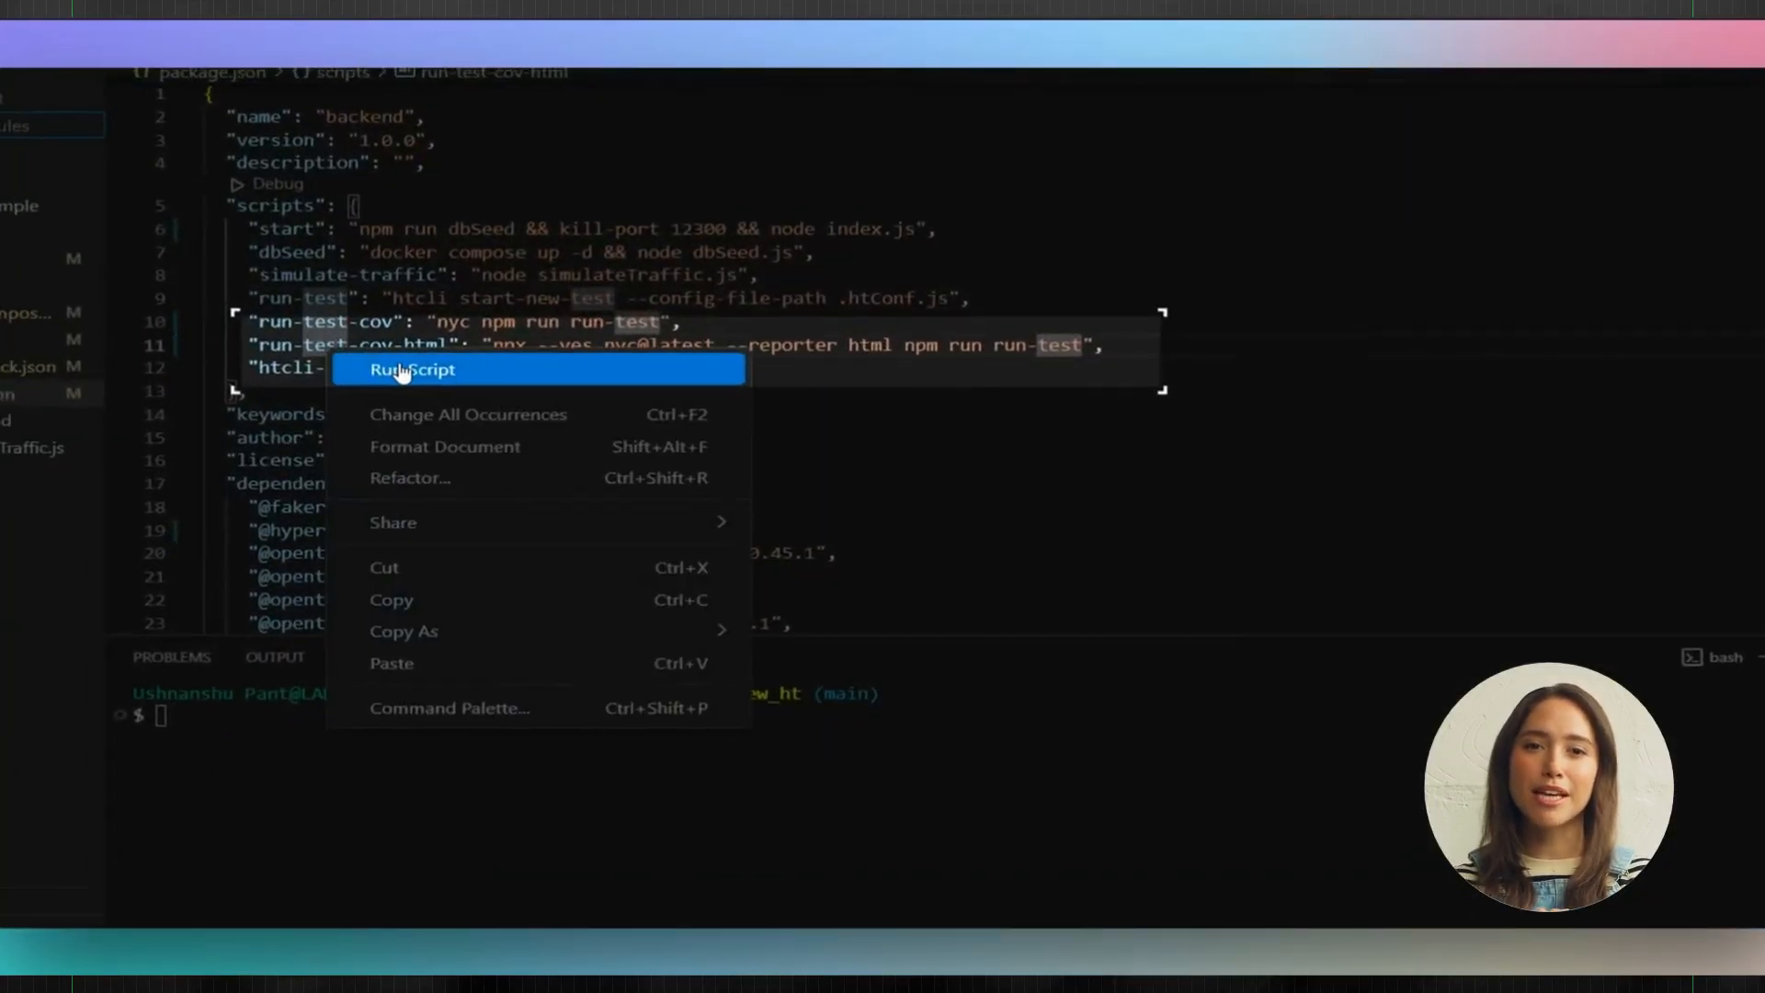
{"action": "left_click", "coordinate": [409, 369]}
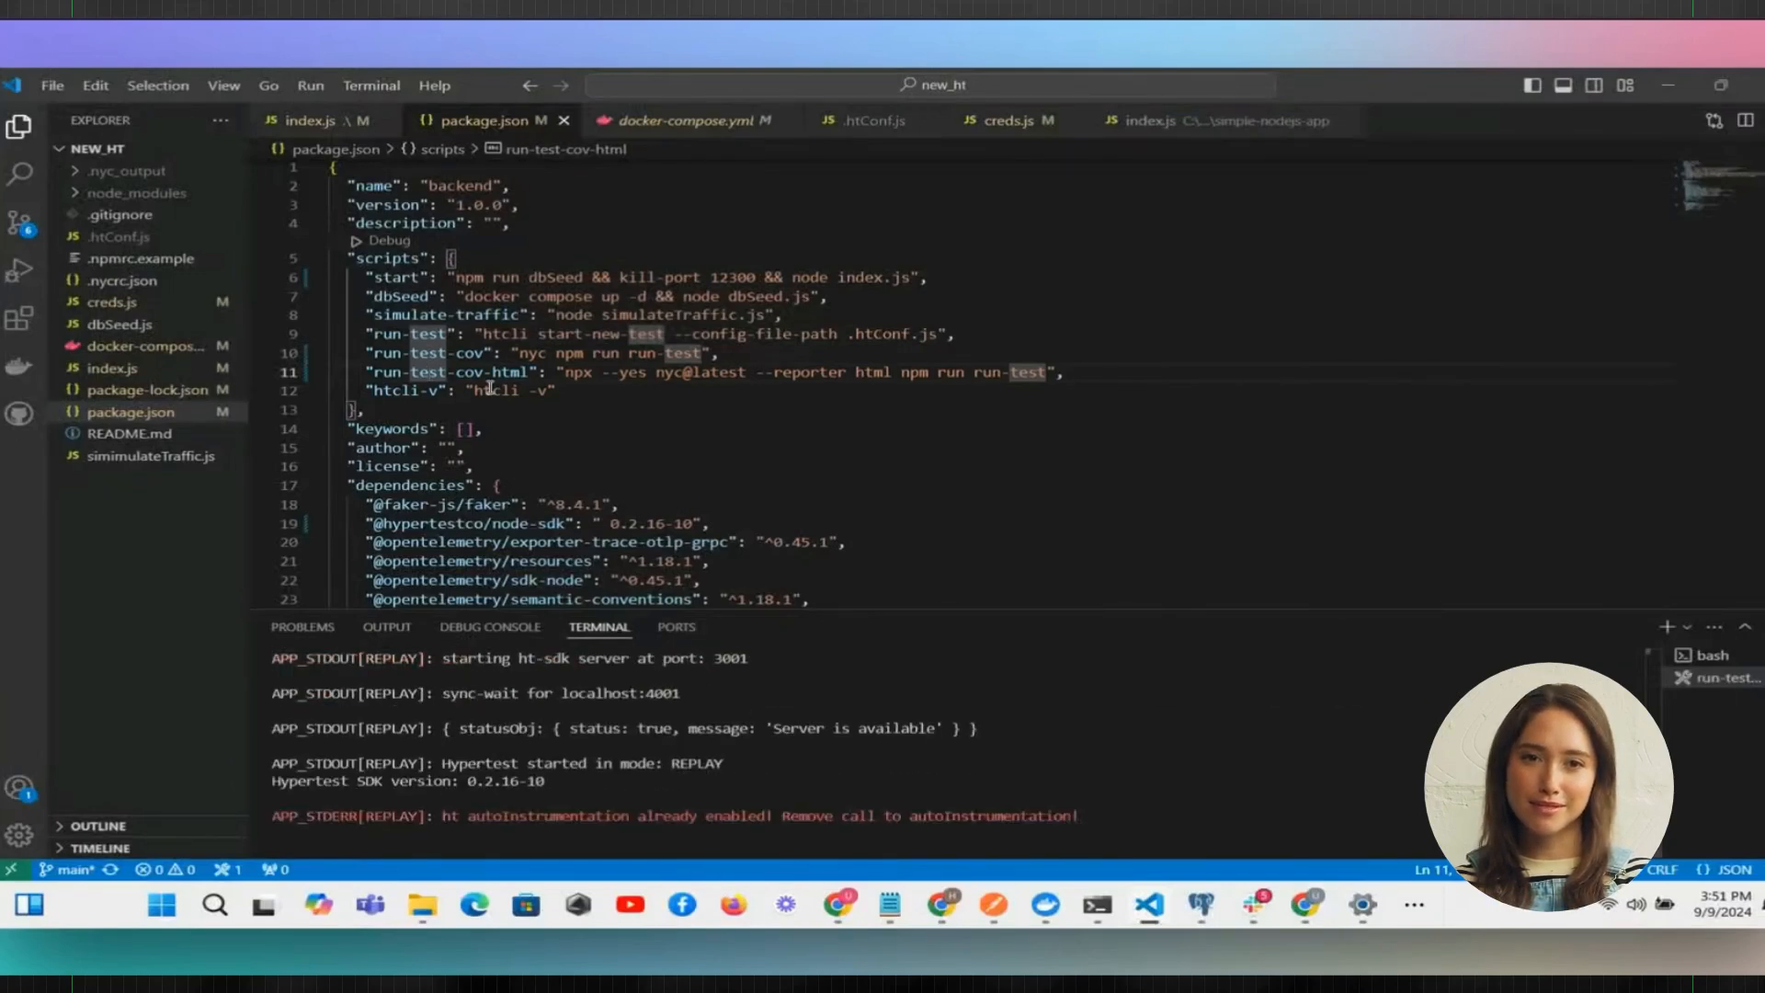
Step: Launch the generated HTML coverage report in Chrome
{"action": "right_click", "coordinate": [106, 213]}
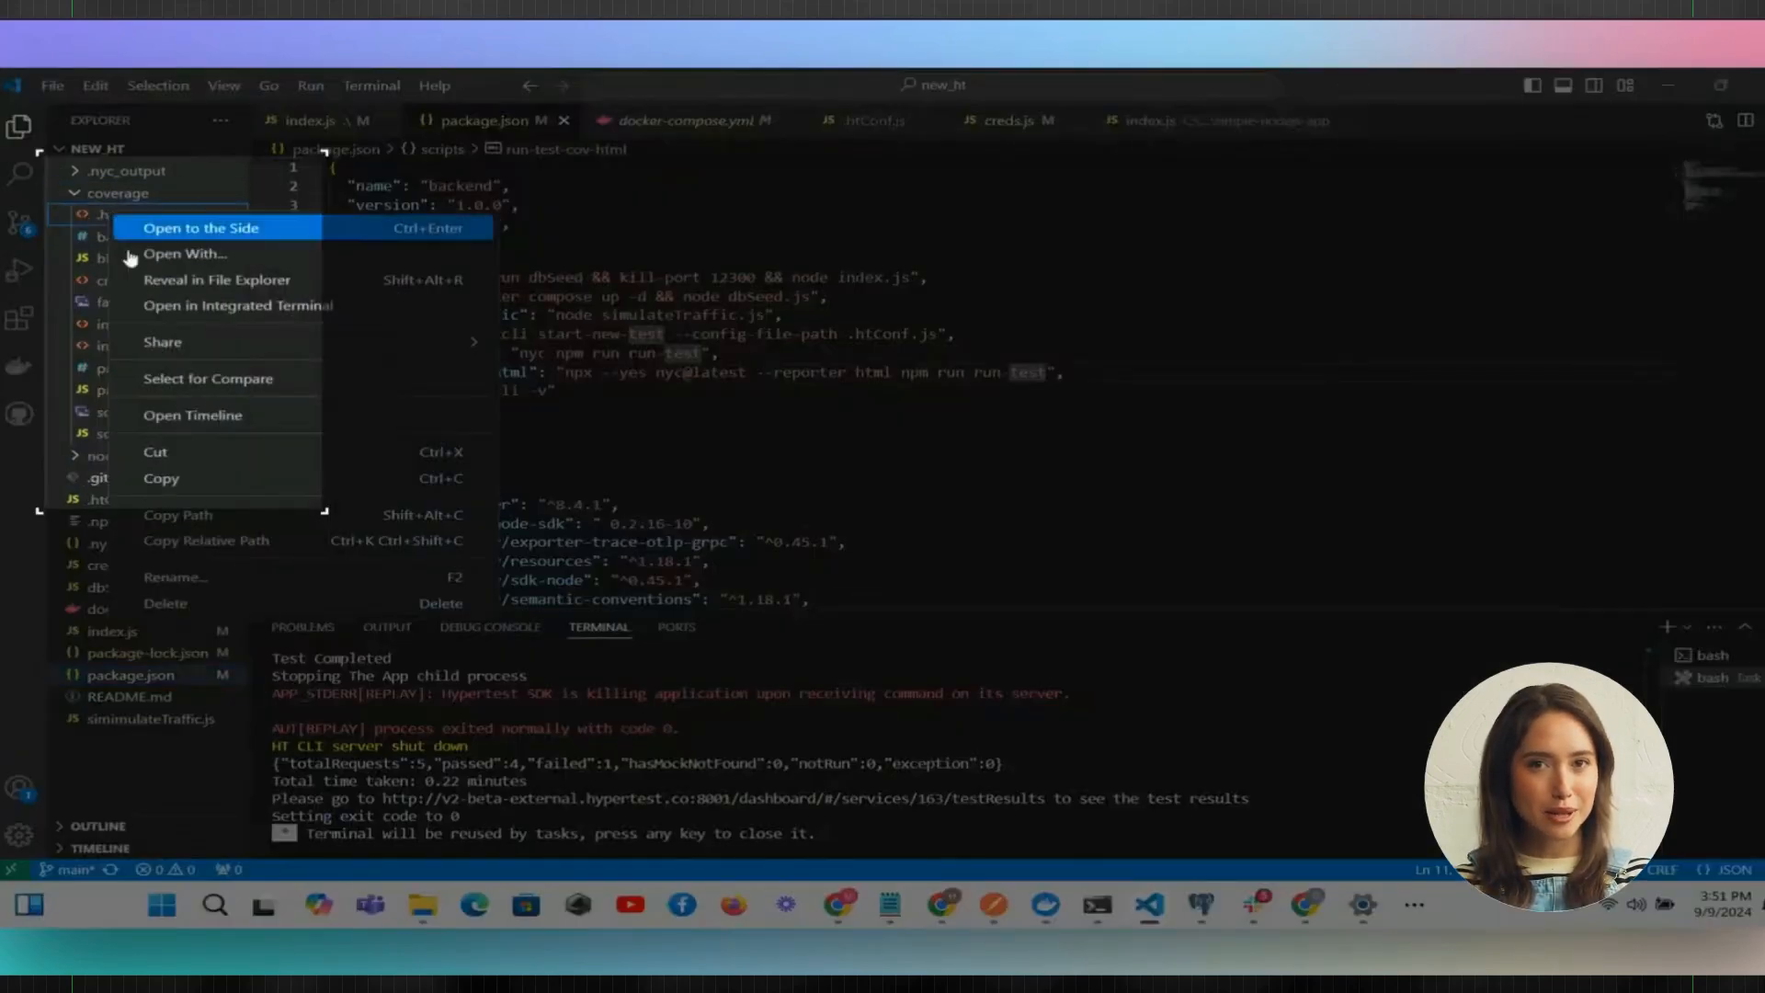
{"action": "mouse_move", "coordinate": [328, 520]}
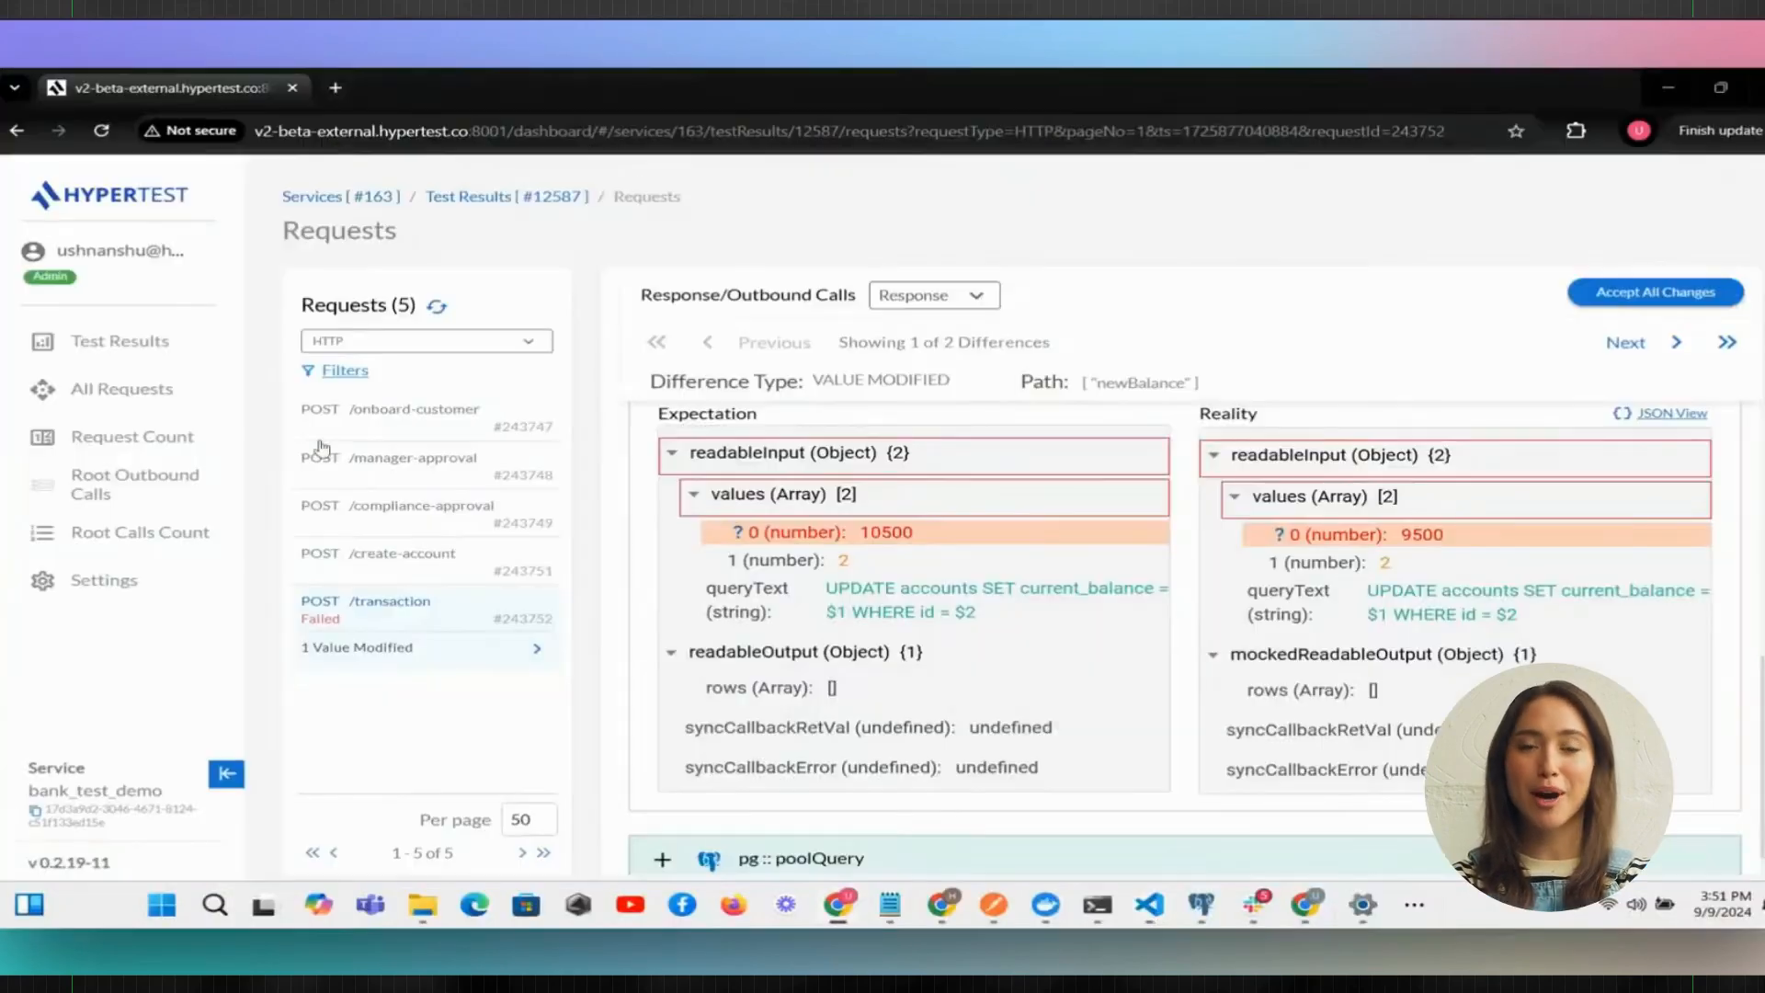
{"action": "left_click", "coordinate": [451, 86]}
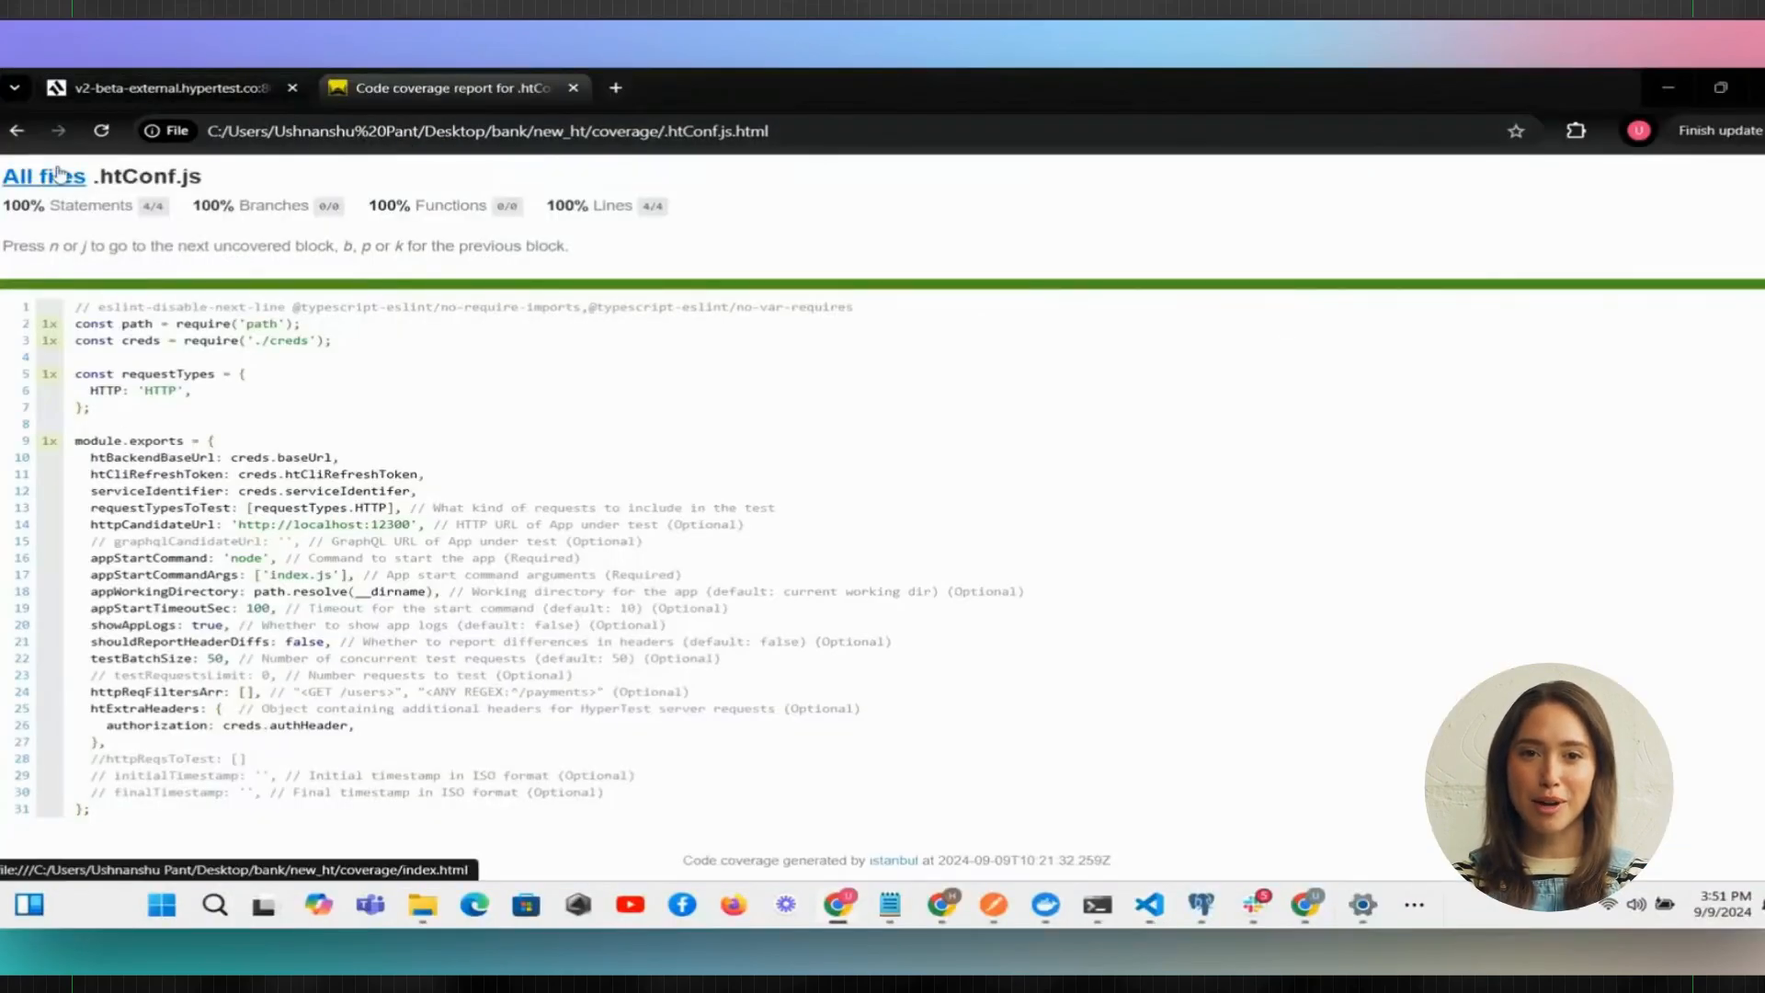
Step: Go to the All files list and scroll index.js's highlighted uncovered lines
{"action": "left_click", "coordinate": [43, 177]}
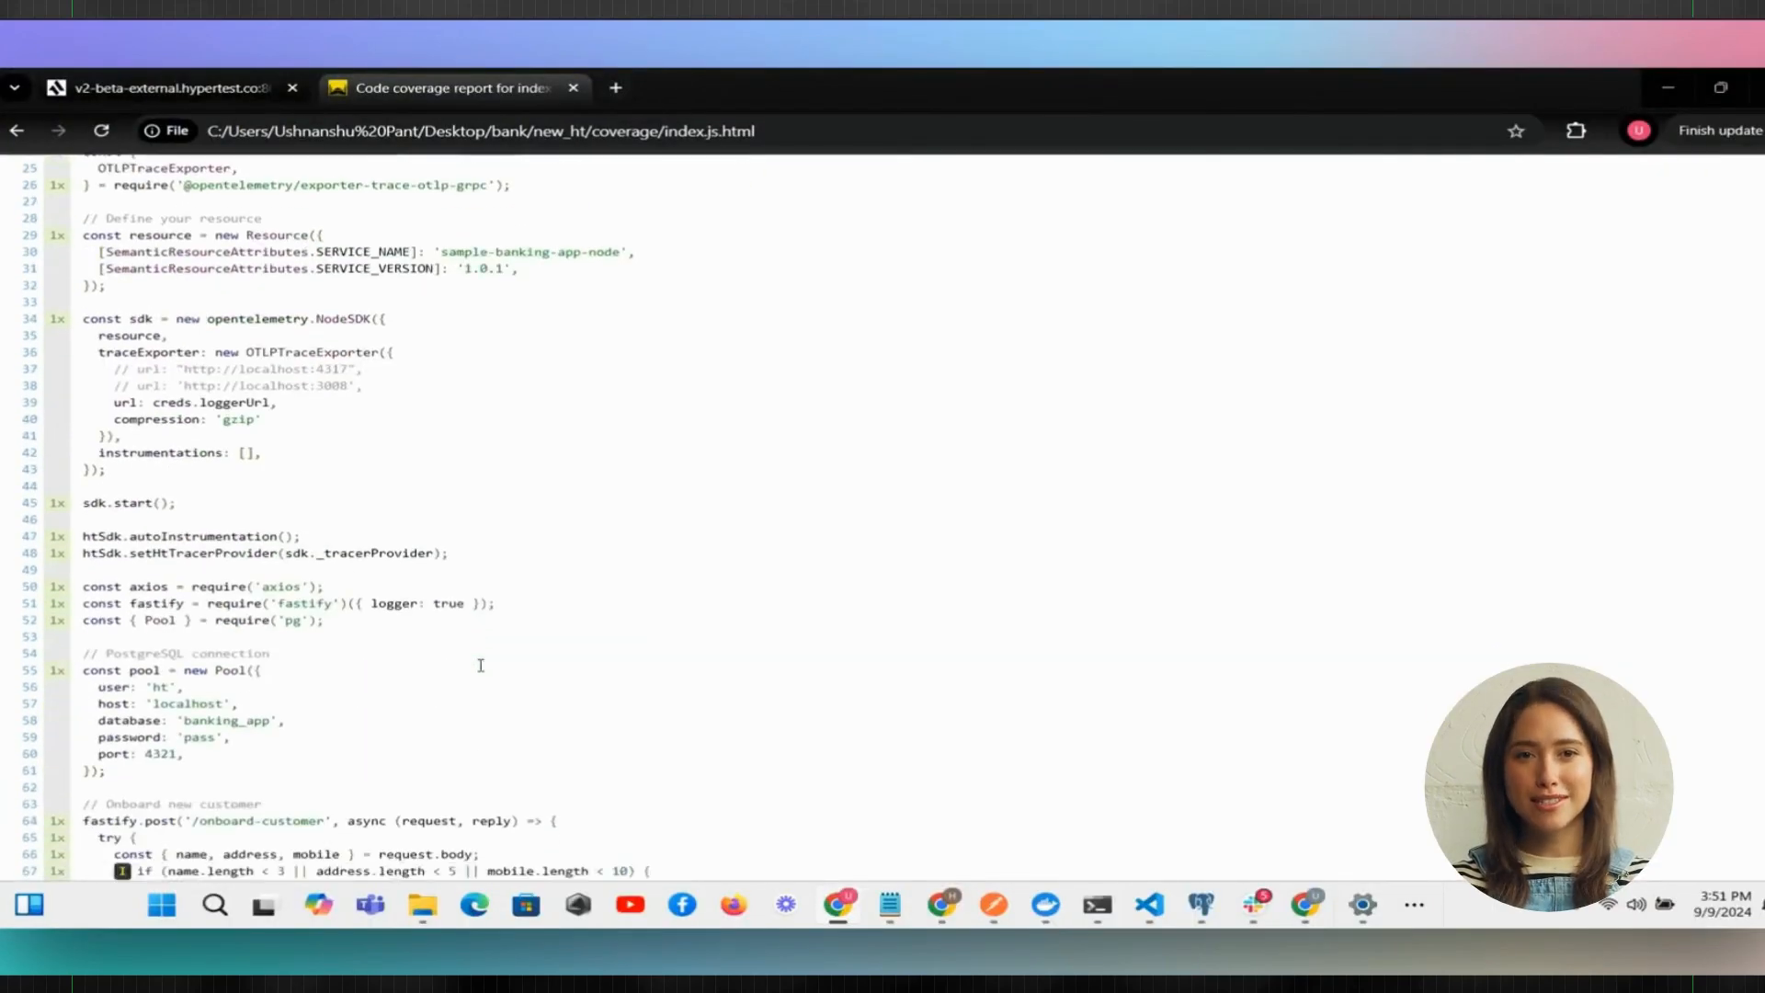
{"action": "scroll", "scroll_direction": "down", "scroll_amount": 3}
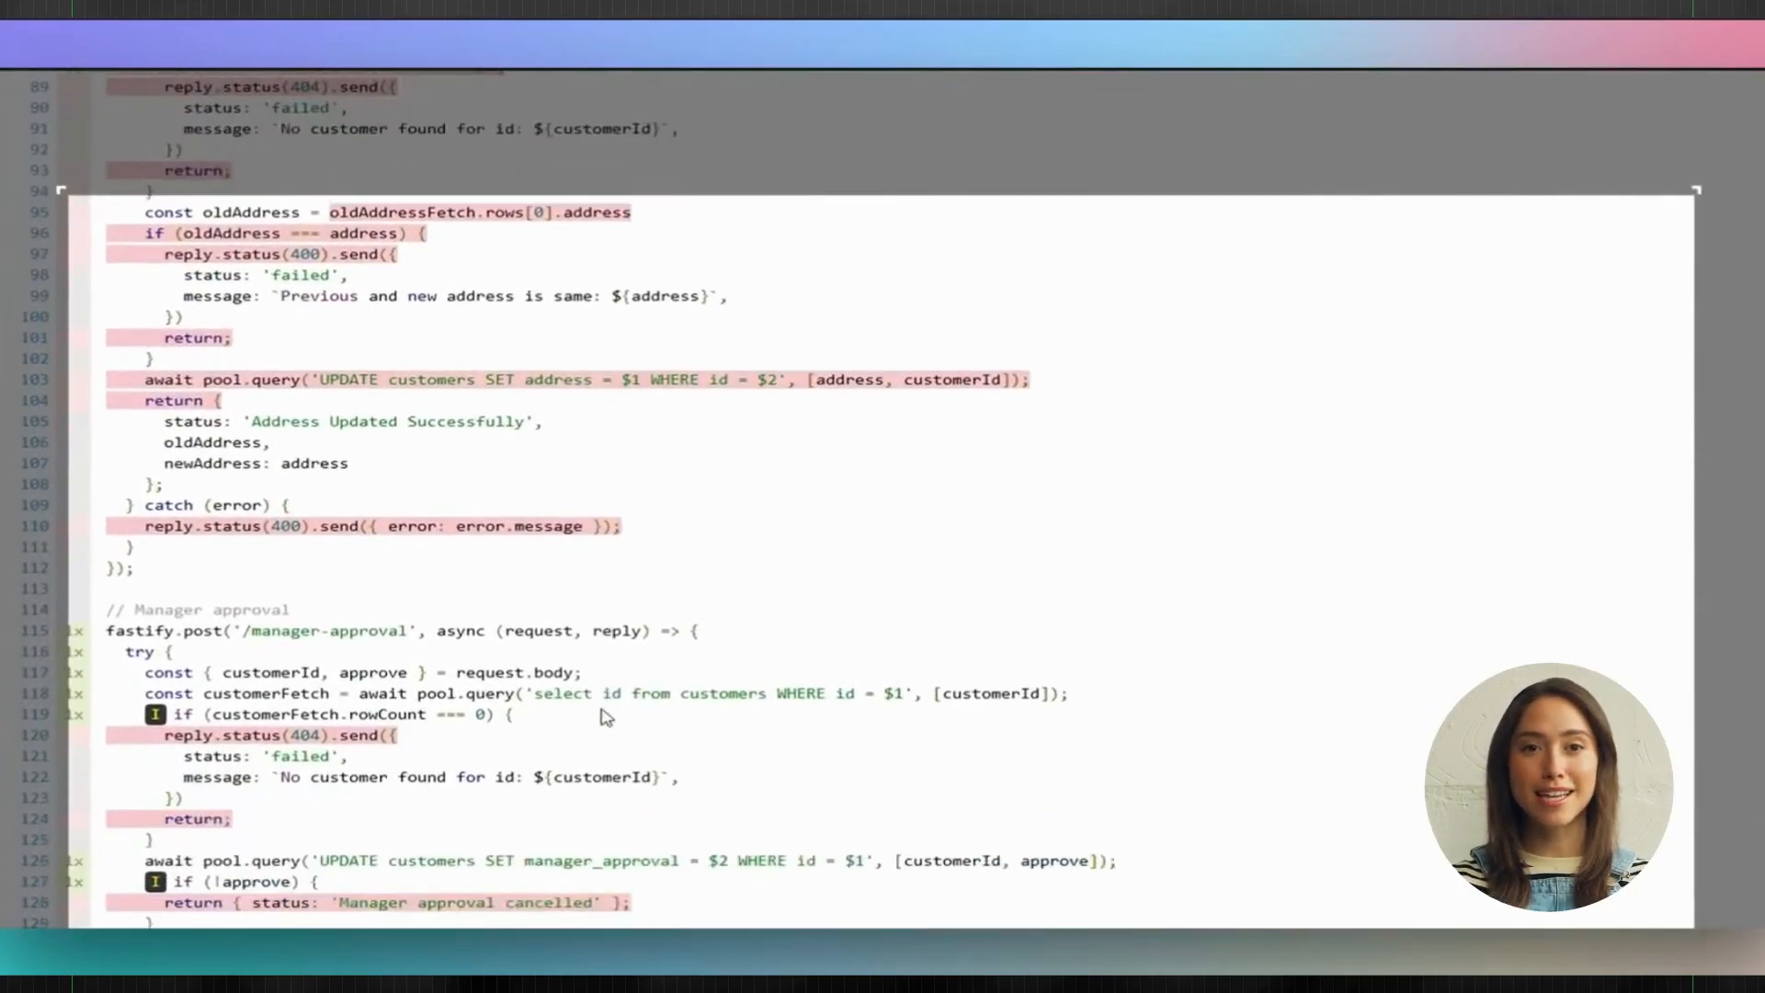